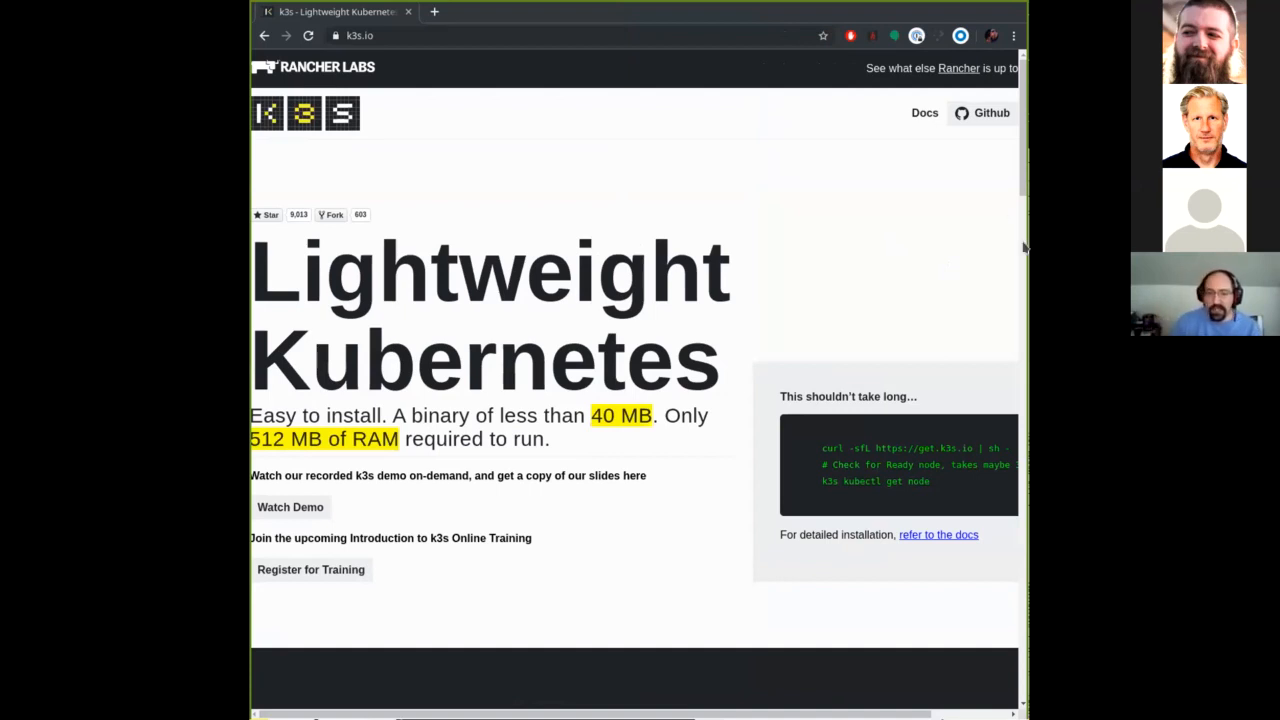
Step: Scroll the k3s.io homepage down to the 'What is this?' section and minimum requirements
{"action": "scroll", "scroll_direction": "down", "scroll_amount": 3}
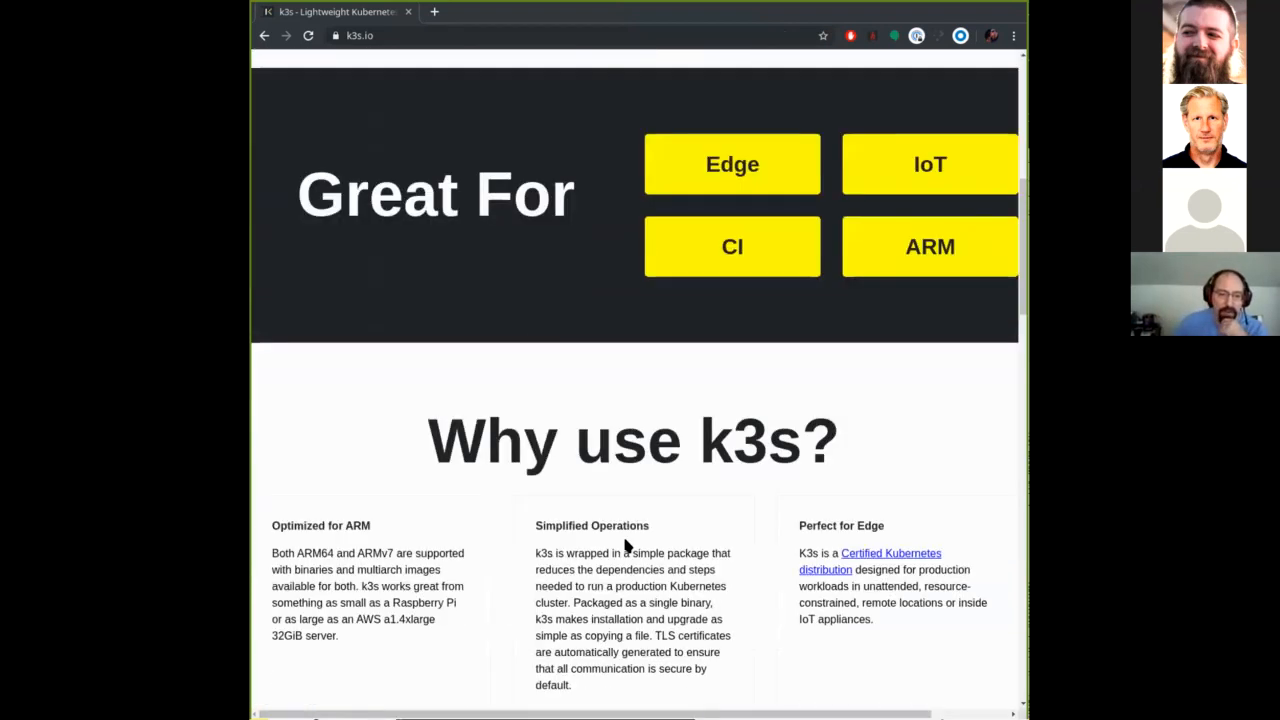
{"action": "scroll", "scroll_direction": "down", "scroll_amount": 3}
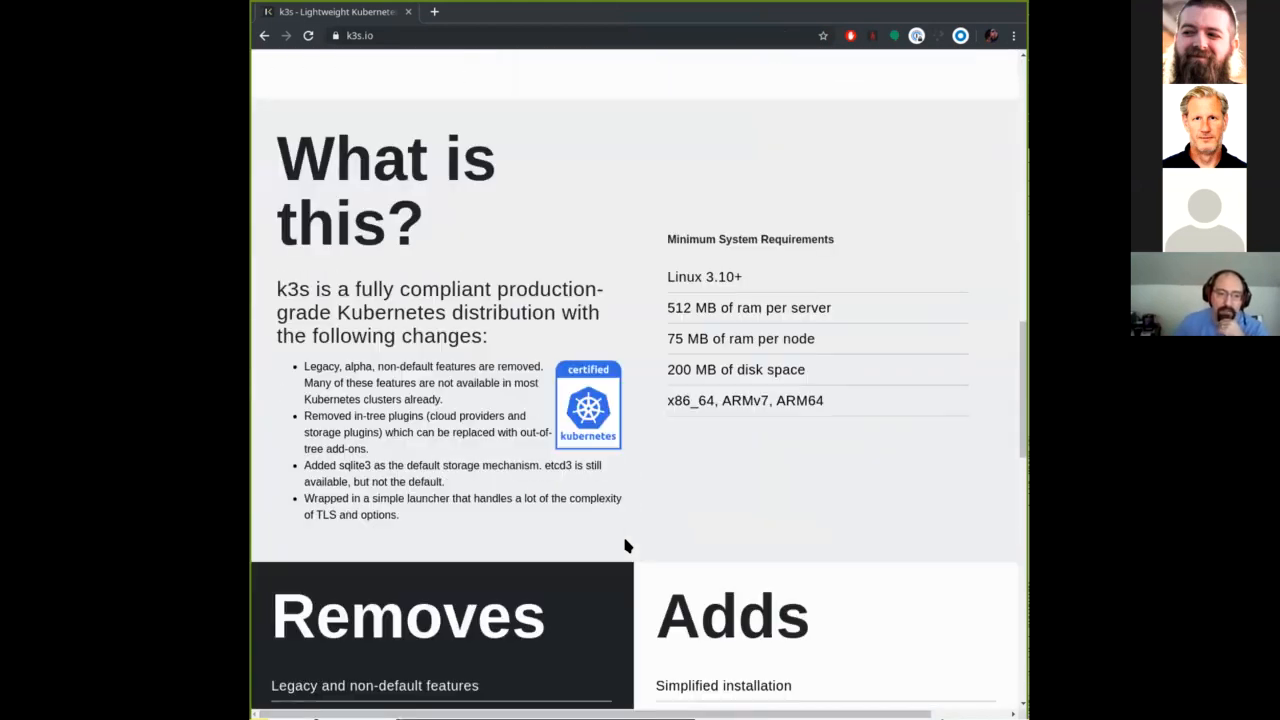
{"action": "mouse_move", "coordinate": [804, 516]}
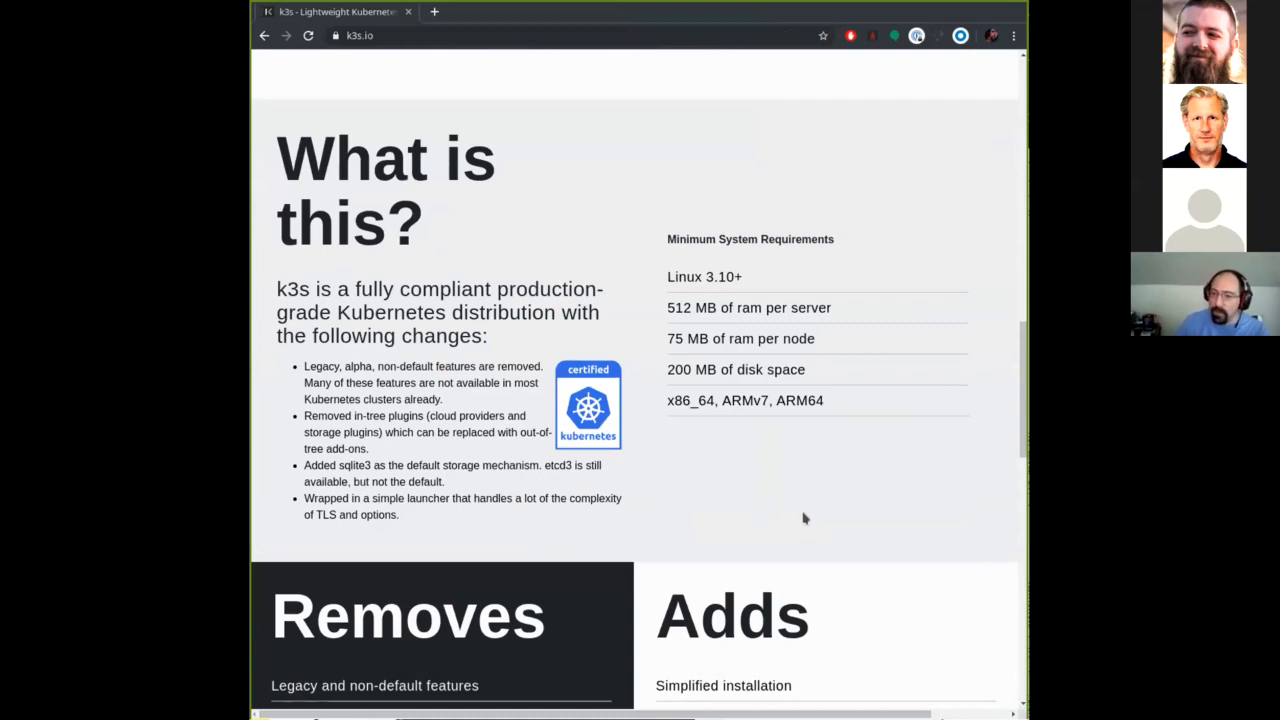
{"action": "mouse_move", "coordinate": [814, 518]}
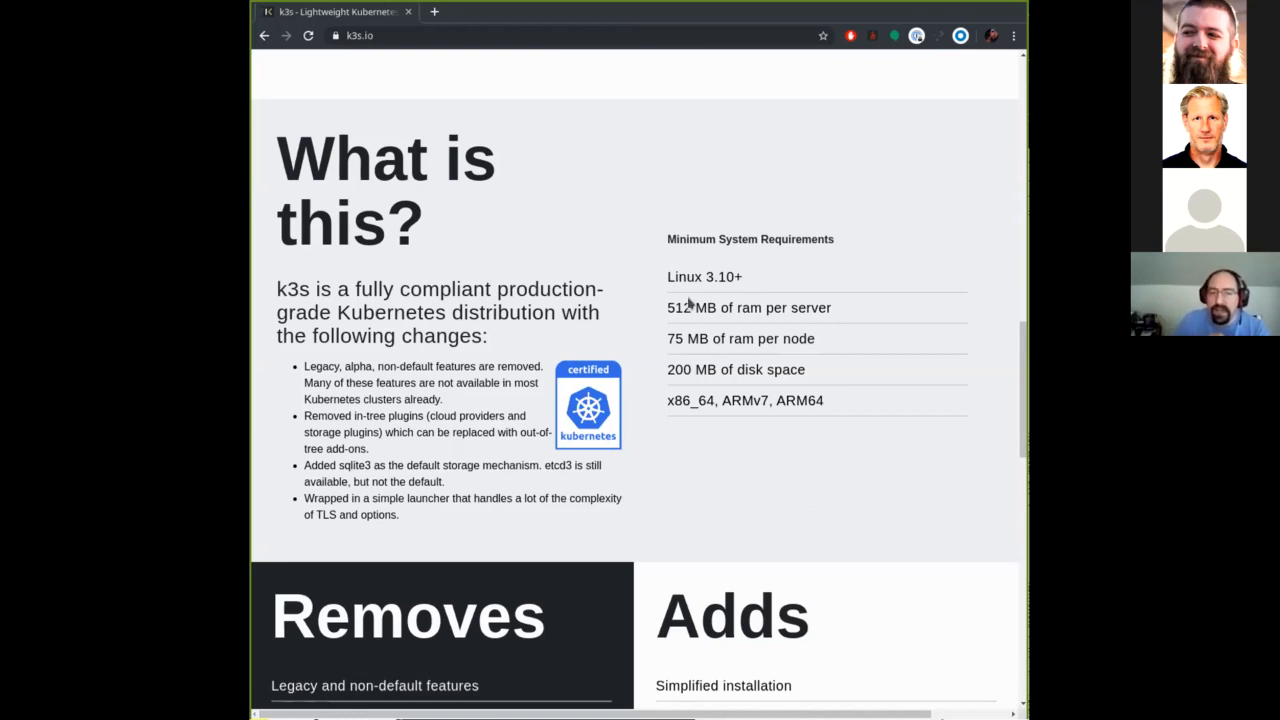
{"action": "left_click_drag", "start_coordinate": [668, 308], "coordinate": [820, 308]}
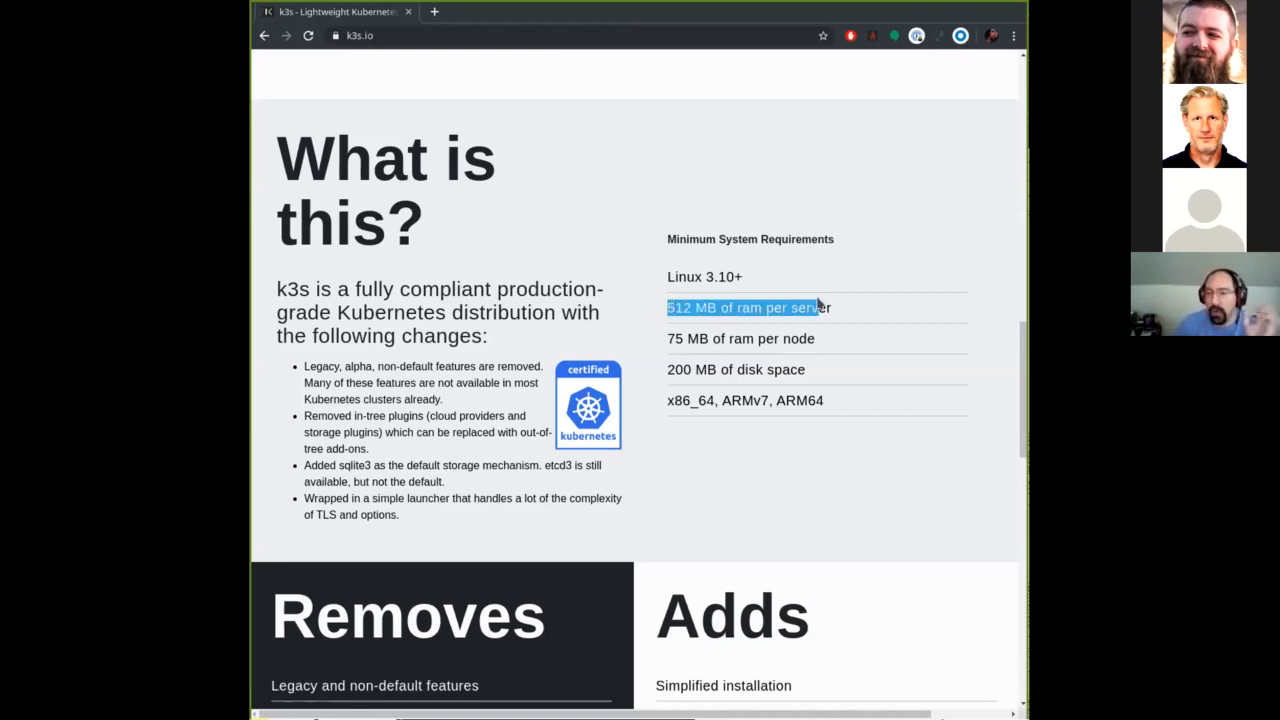
{"action": "left_click", "coordinate": [860, 312]}
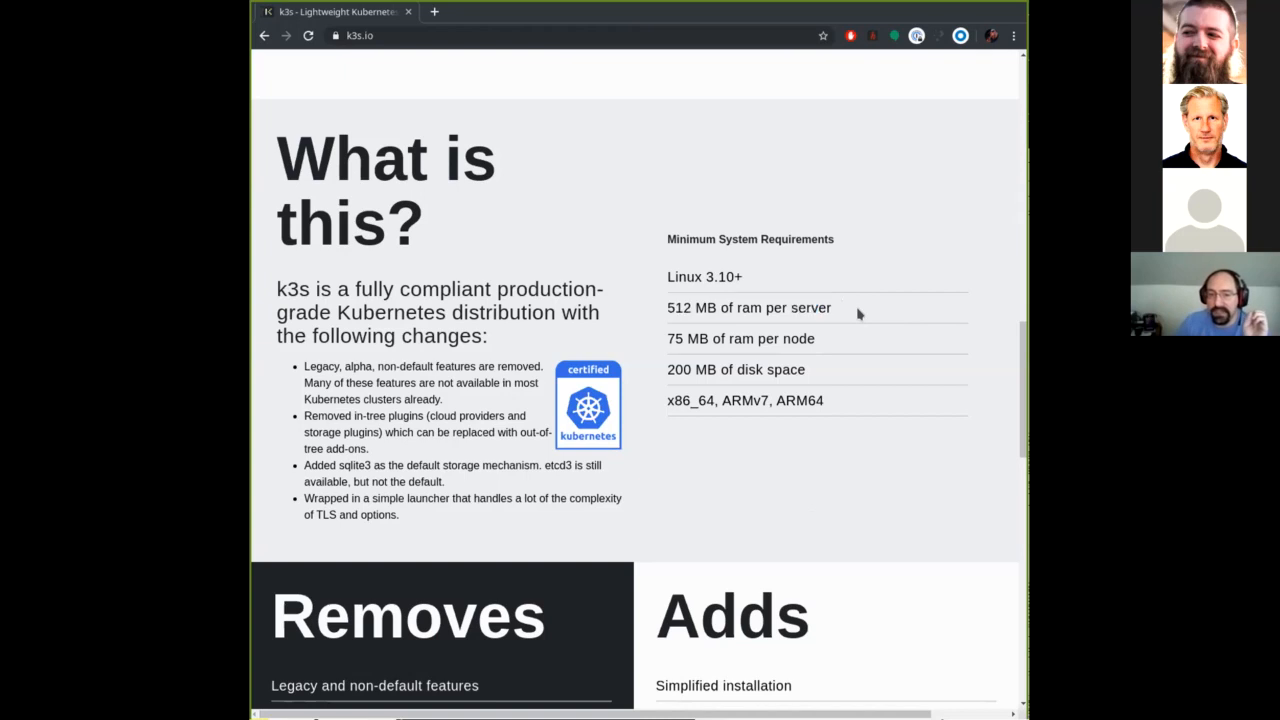
{"action": "mouse_move", "coordinate": [744, 338]}
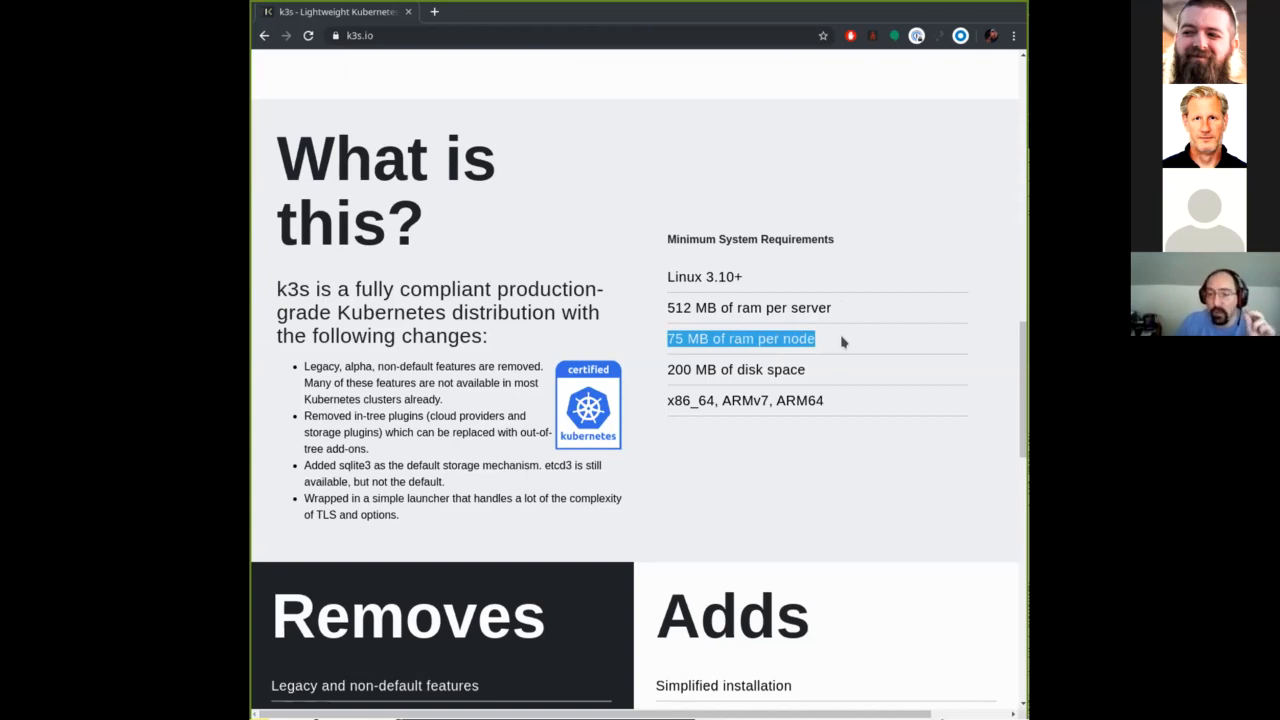
{"action": "mouse_move", "coordinate": [862, 360]}
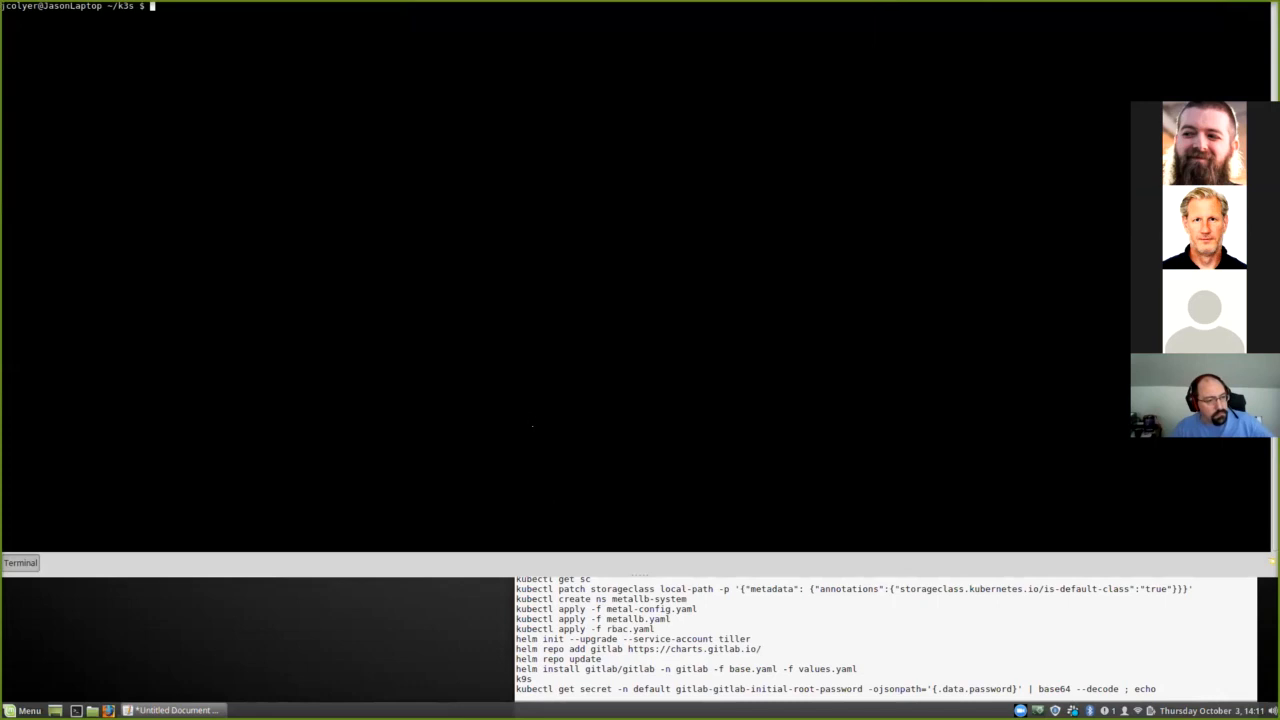
Step: List the k3s folder's YAML files (base, local-path-storage, metal-config, metallb, rbac, values)
{"action": "key", "text": "Return"}
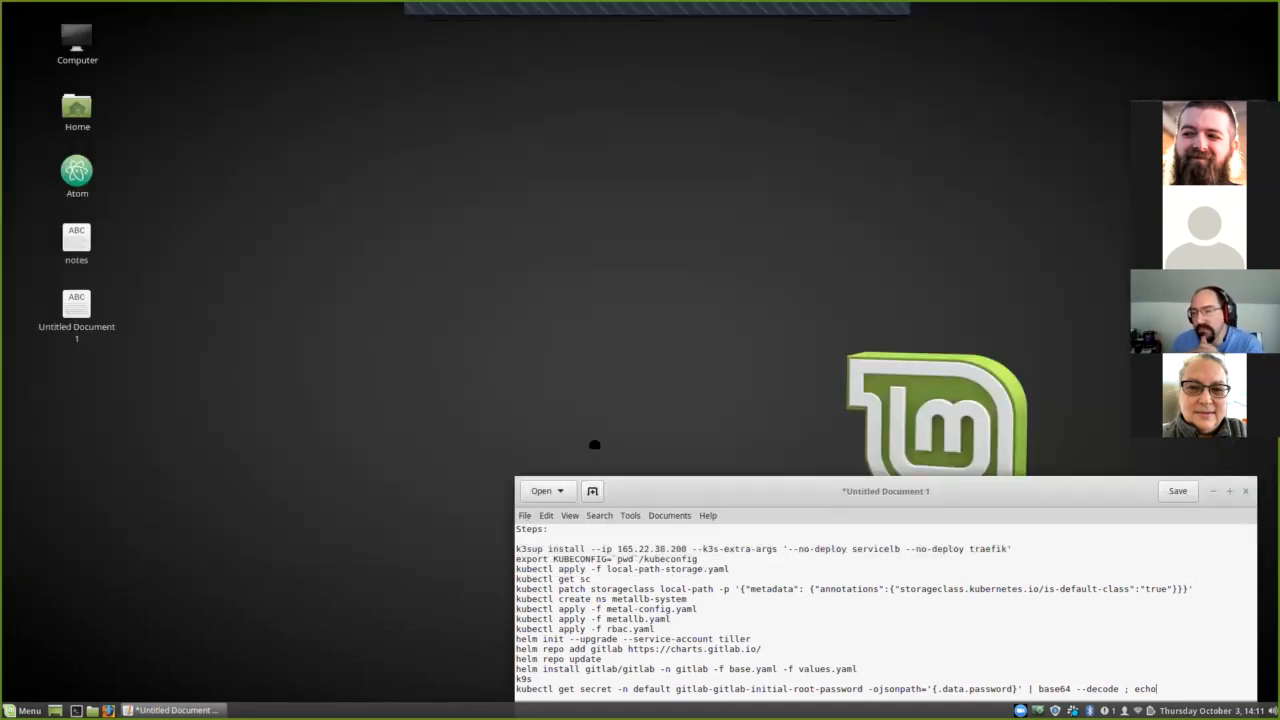
{"action": "left_click_drag", "start_coordinate": [884, 492], "coordinate": [742, 356]}
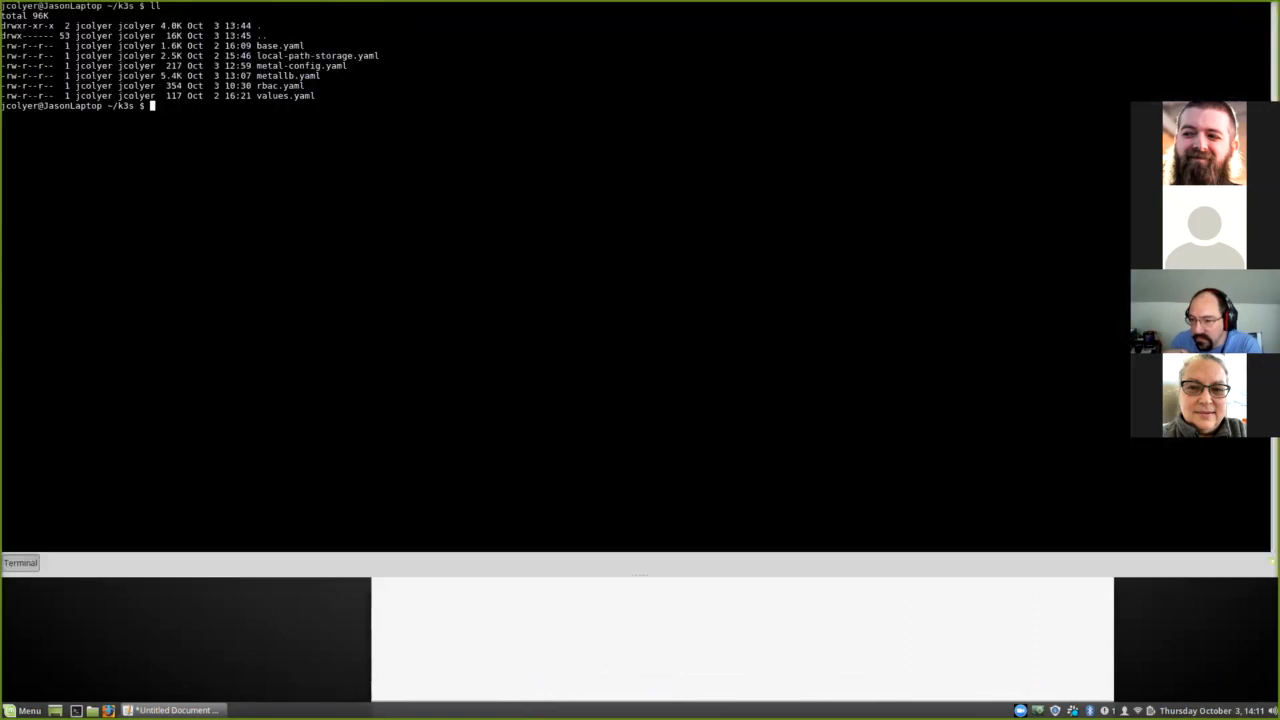
Step: Install k3s on 165.22.30.200 via k3sup with '--no-deploy servicelb --no-deploy traefik'
{"action": "type", "text": "k3sup install --ip 165.22.30.200 --k3s-extra-args '--no-deploy servicelb --no-deploy traefik'"}
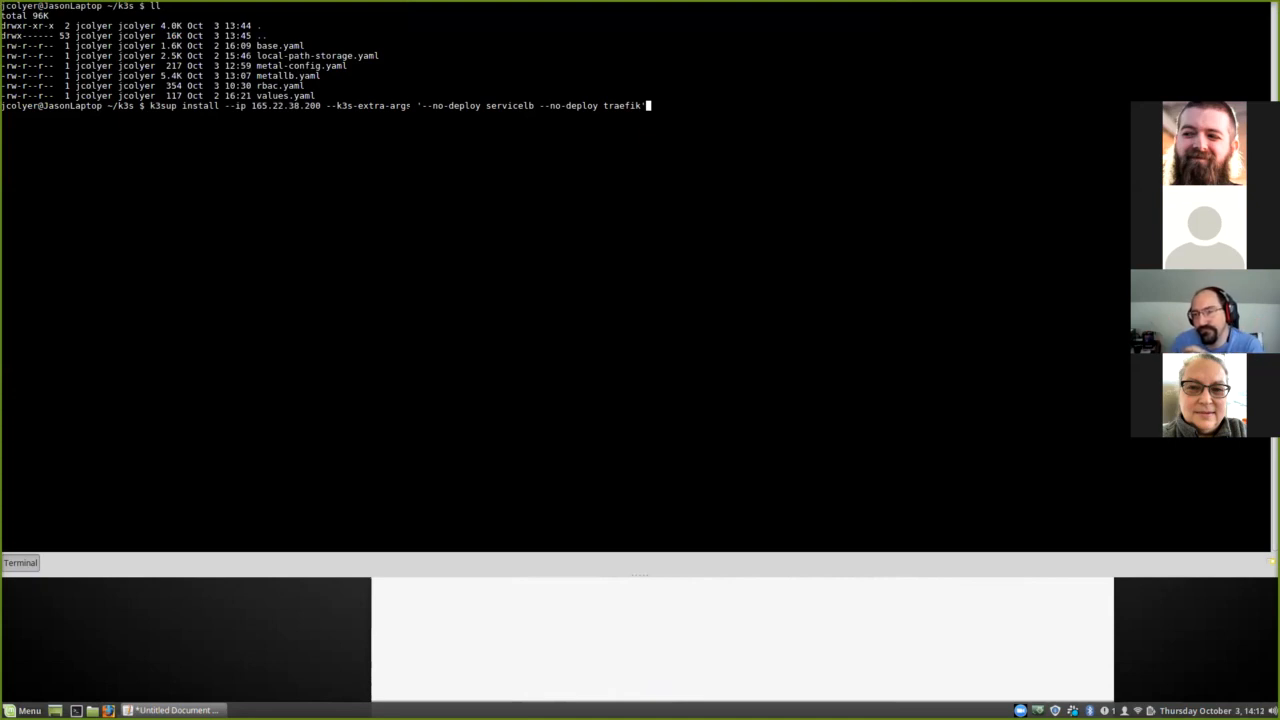
{"action": "key", "text": "Return"}
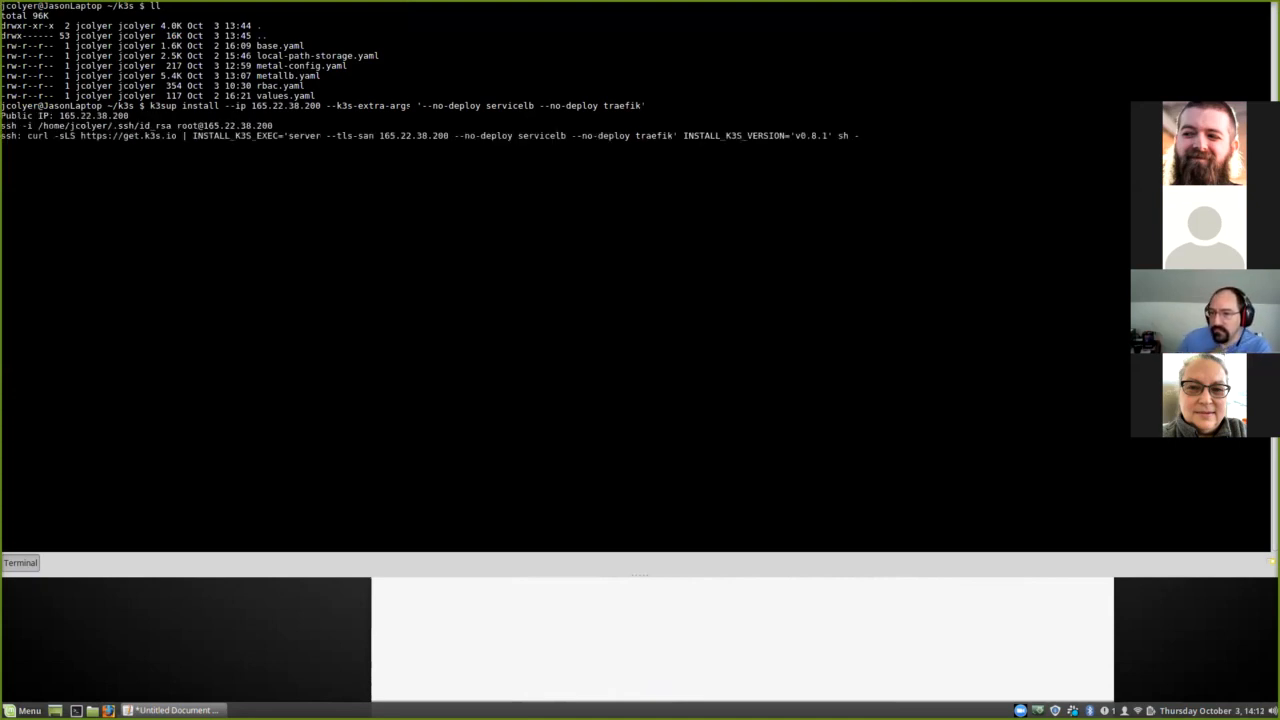
{"action": "key", "text": "Return"}
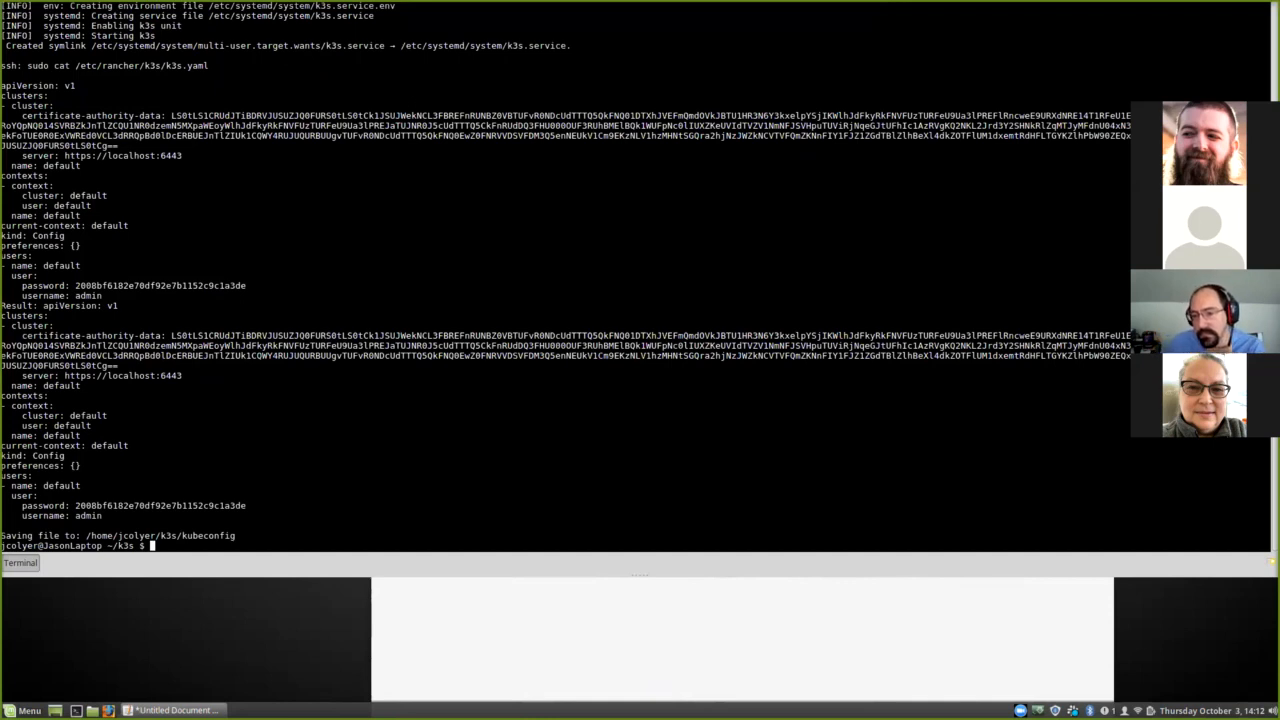
Step: Export KUBECONFIG as `pwd`/kubeconfig in the k3s folder and echo it
{"action": "type", "text": "ll"}
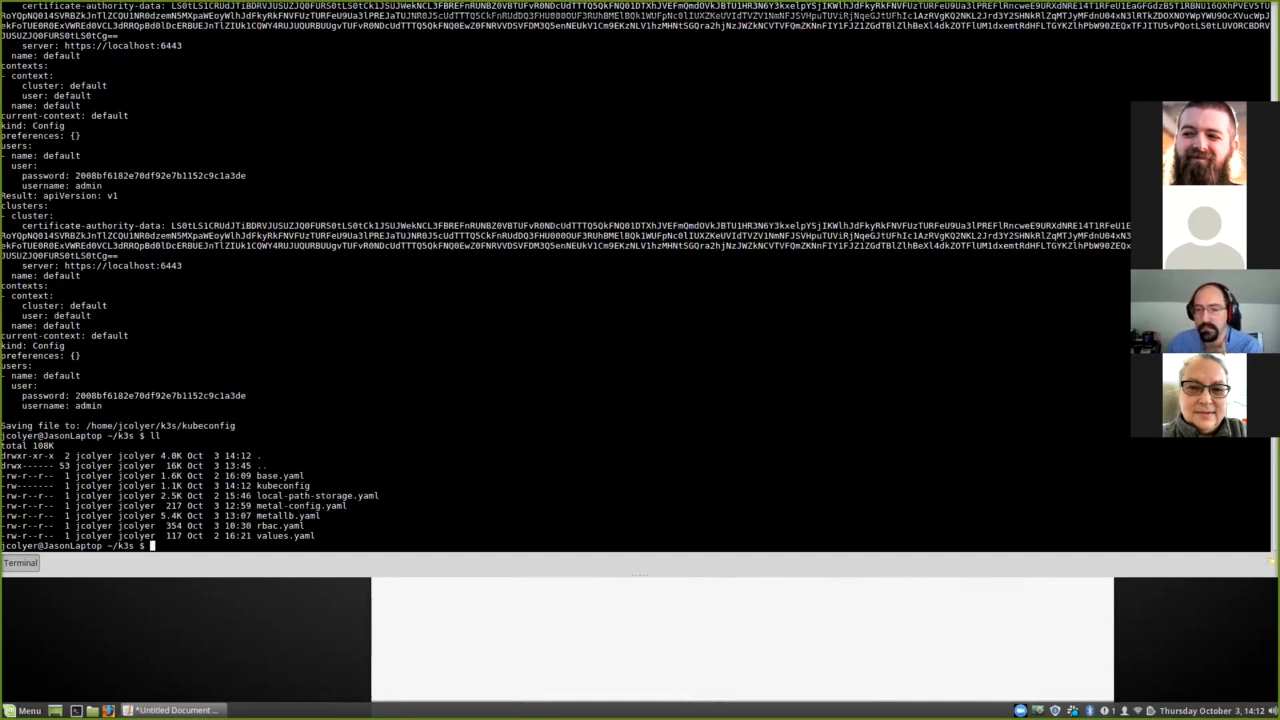
{"action": "type", "text": "export"}
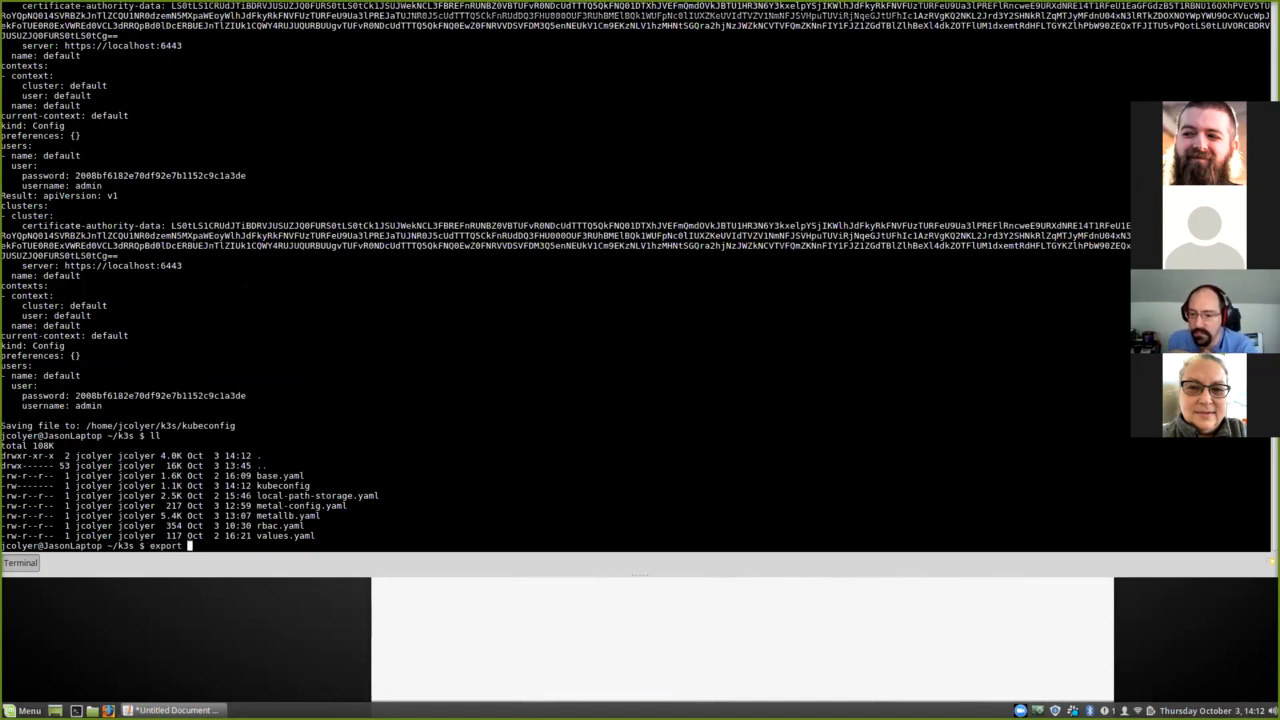
{"action": "type", "text": "KUBECONFIG="}
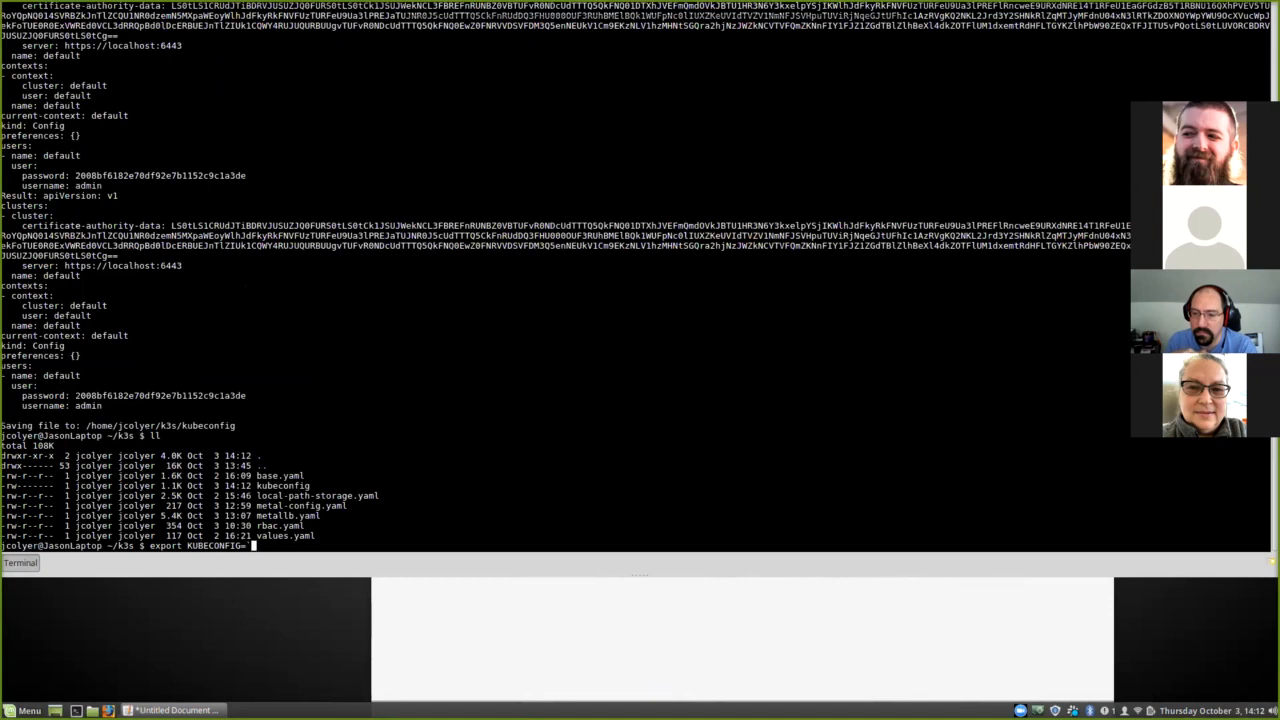
{"action": "type", "text": "pw/"}
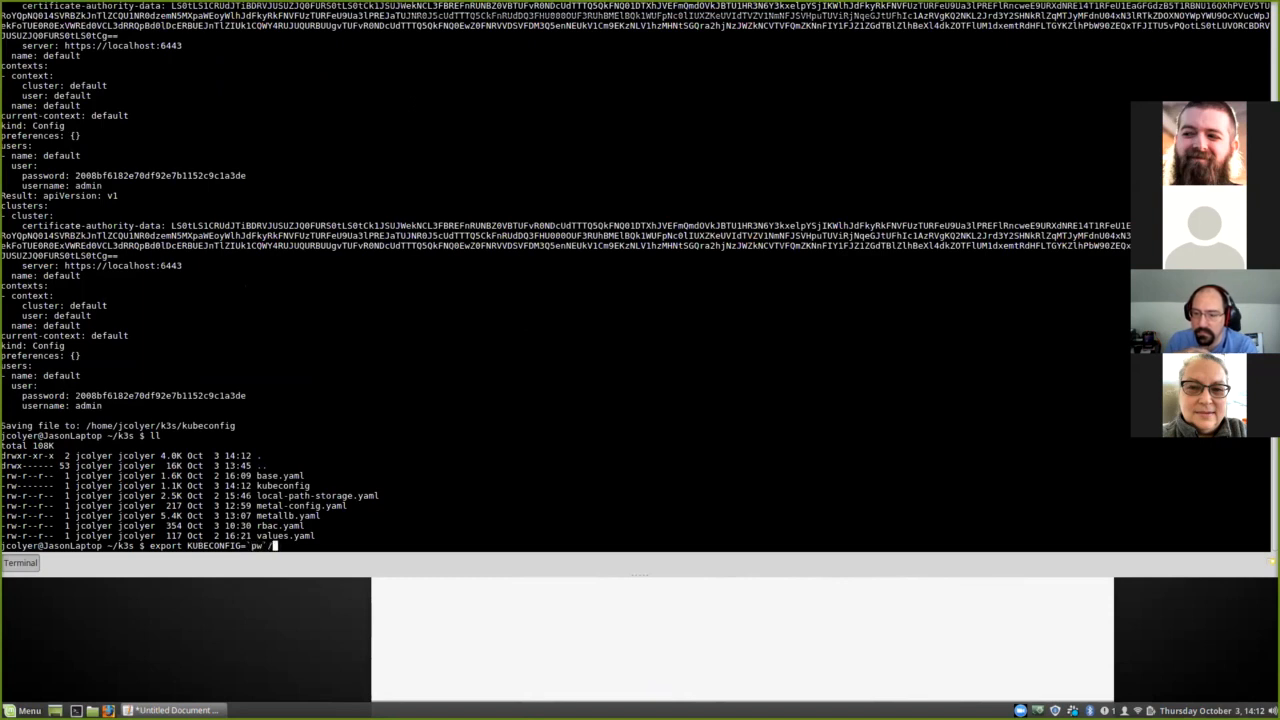
{"action": "type", "text": "d"}
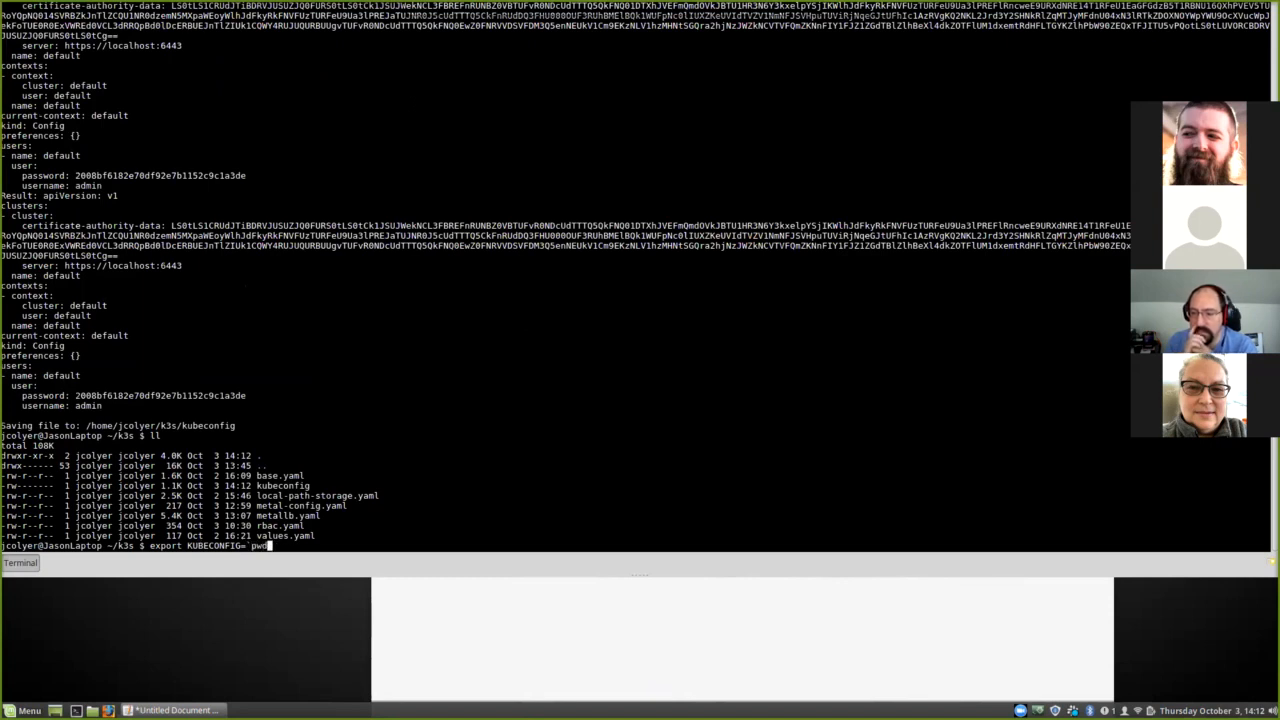
{"action": "type", "text": "'/kubeconfig"}
{"action": "type", "text": "echo $KUBECONFIG"}
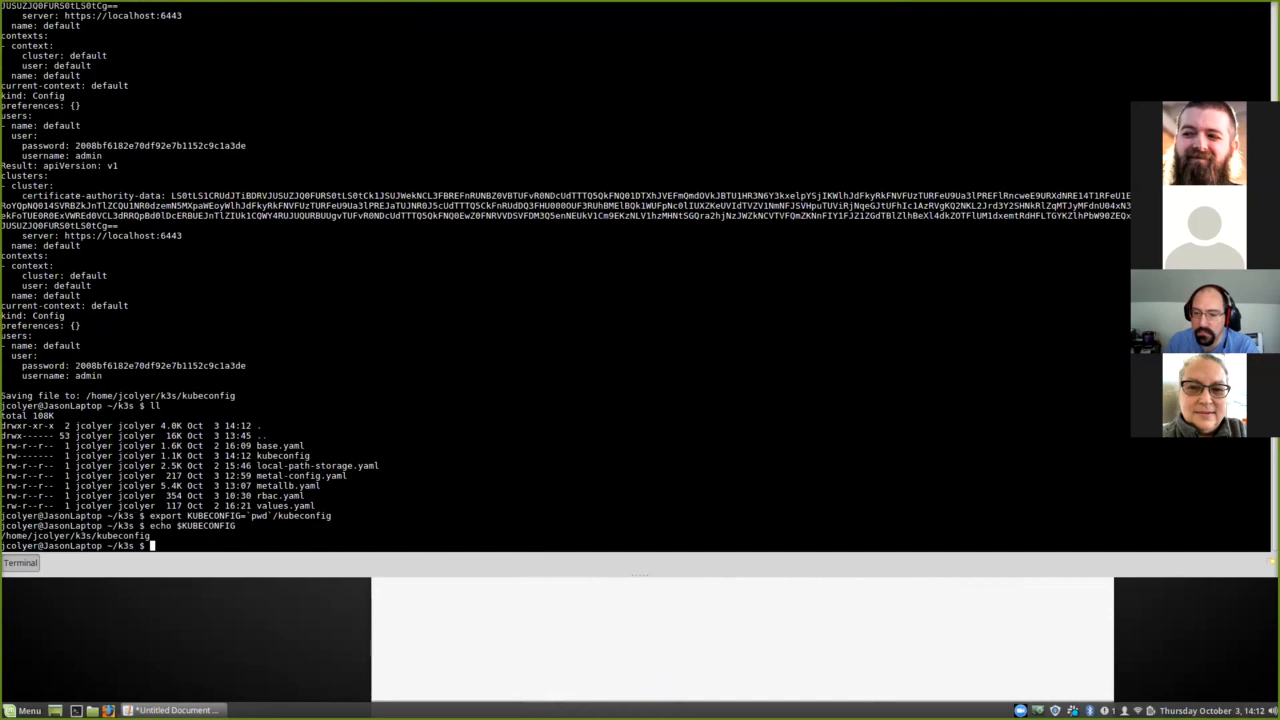
{"action": "type", "text": "kubeconfig"}
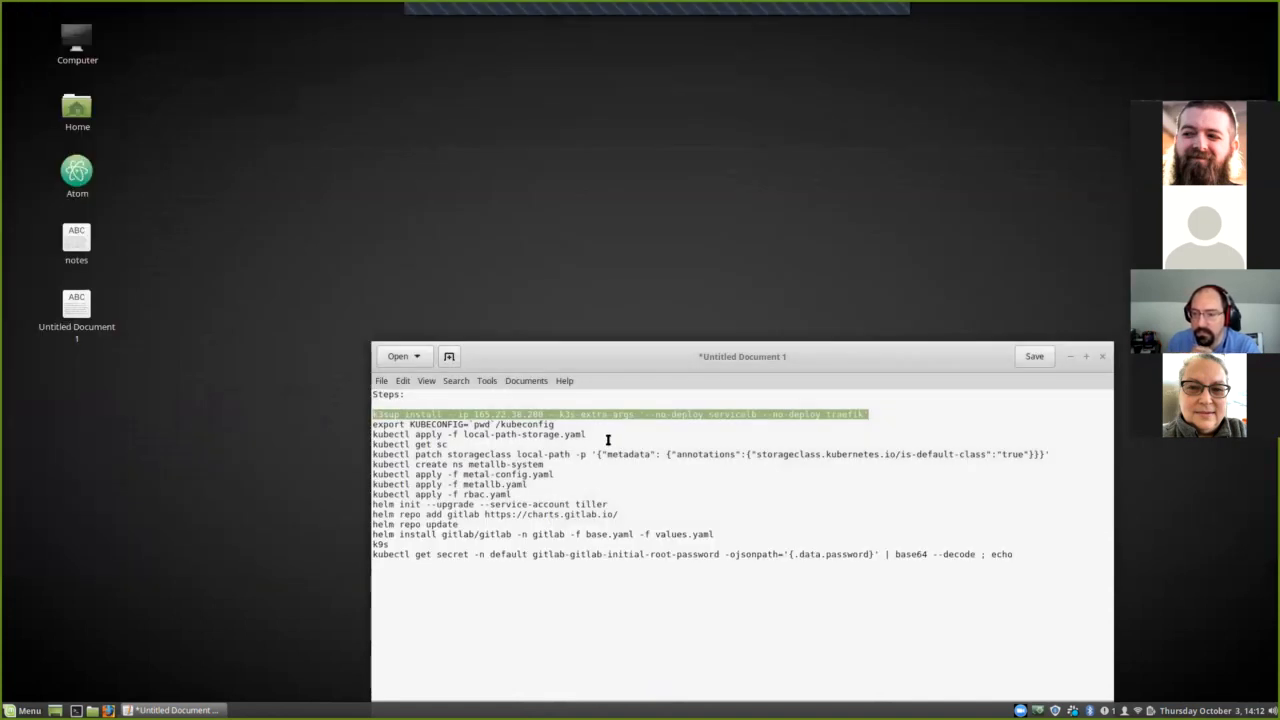
Step: Check kubectl cluster-info, apply local-path-storage.yaml and print its contents
{"action": "left_click", "coordinate": [602, 436]}
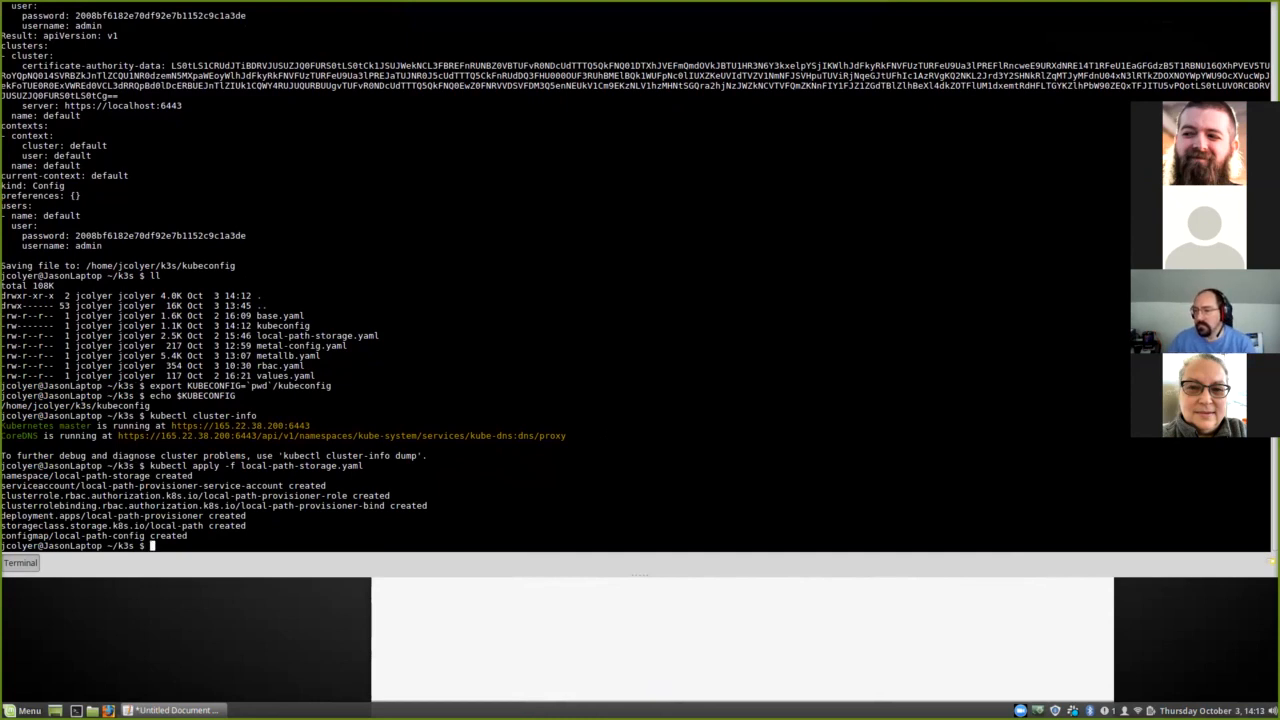
{"action": "type", "text": "cat local-path-storage.yaml"}
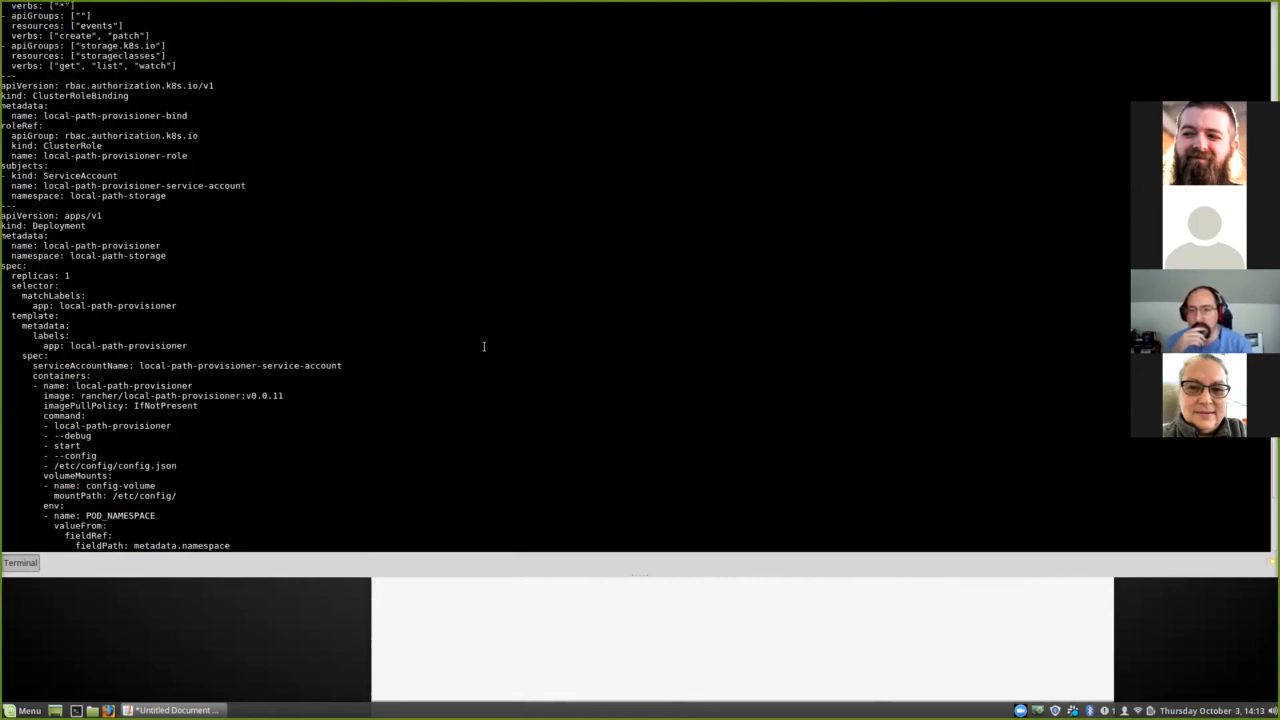
{"action": "scroll", "scroll_direction": "down", "scroll_amount": 3}
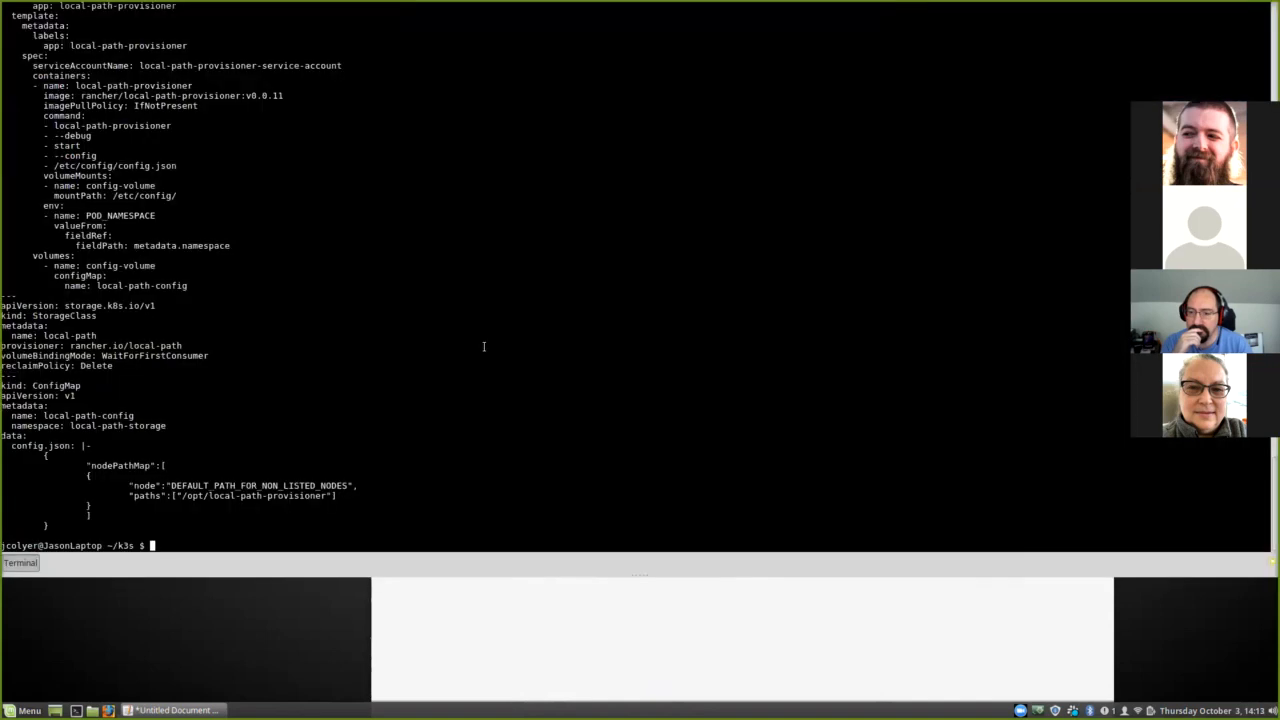
Step: List storage classes, then run the kubectl patch making local-path the default storage class
{"action": "type", "text": "kubectl ge"}
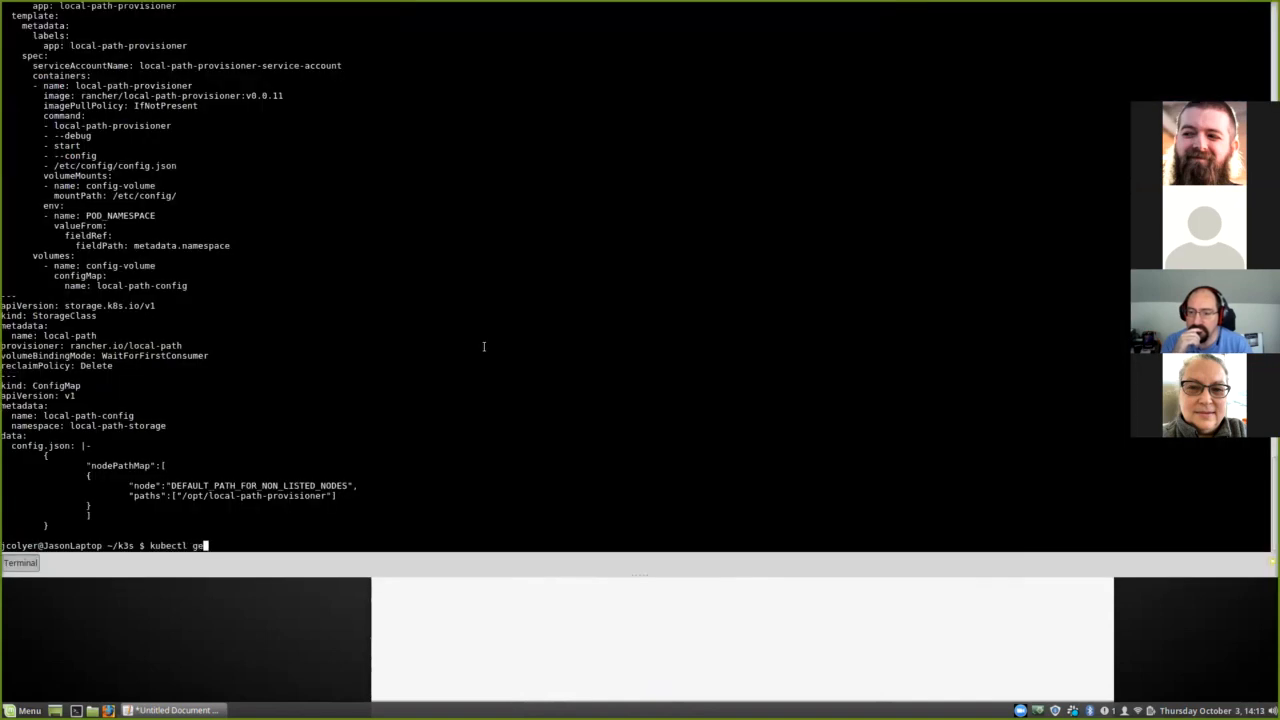
{"action": "key", "text": "Return"}
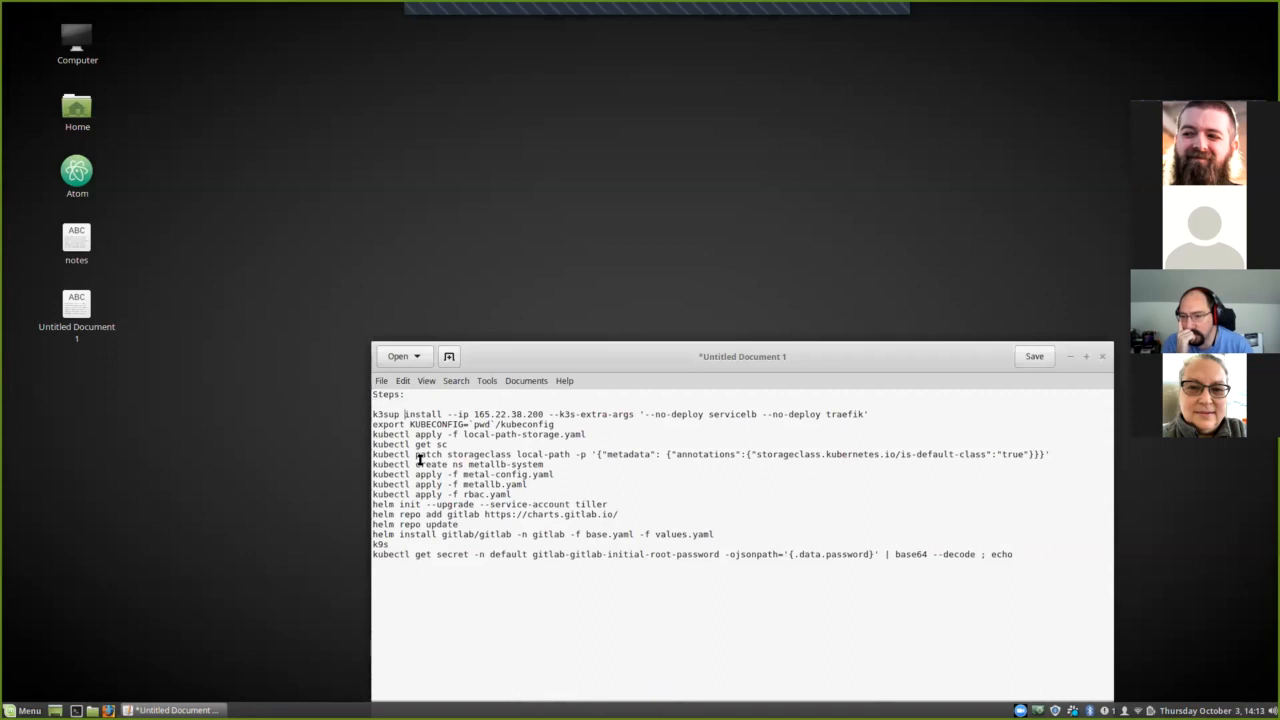
{"action": "triple_click", "coordinate": [740, 454]}
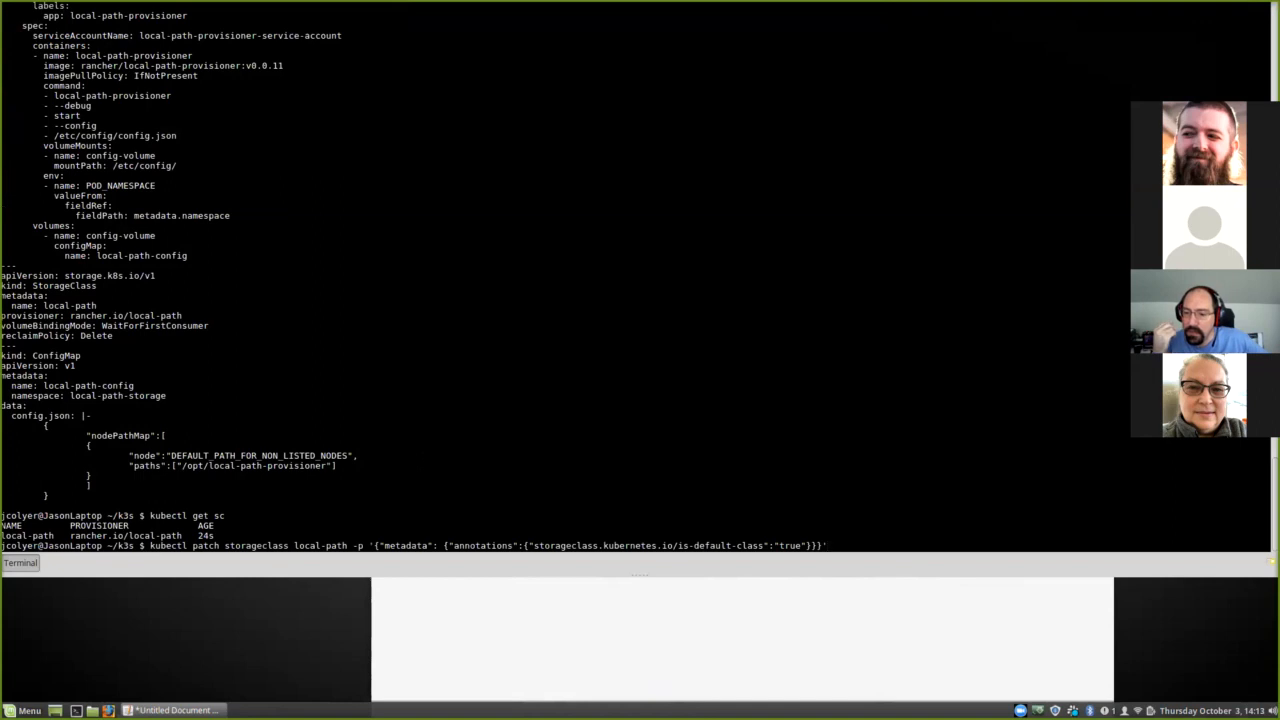
{"action": "key", "text": "Return"}
{"action": "type", "text": "kubectl create ns metallb-system"}
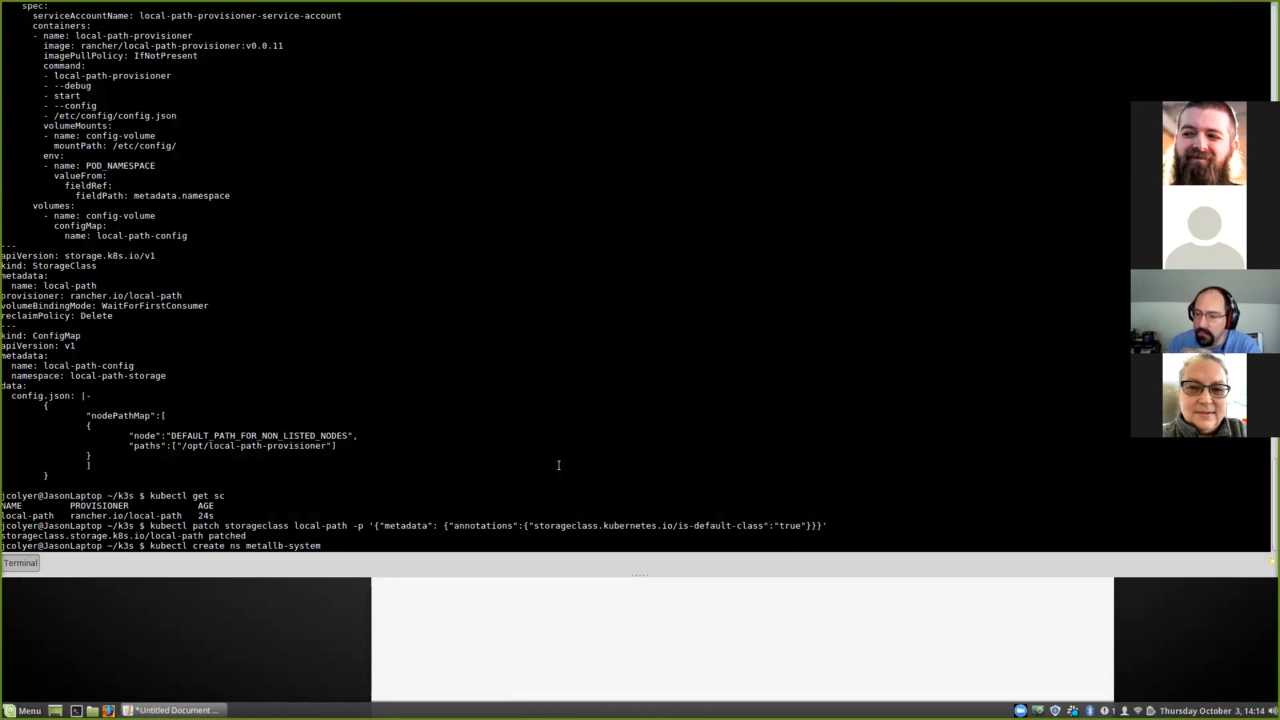
Step: Create the metallb-system namespace and apply metal-config.yaml with the 165.22.30.200 address pool
{"action": "key", "text": "Return"}
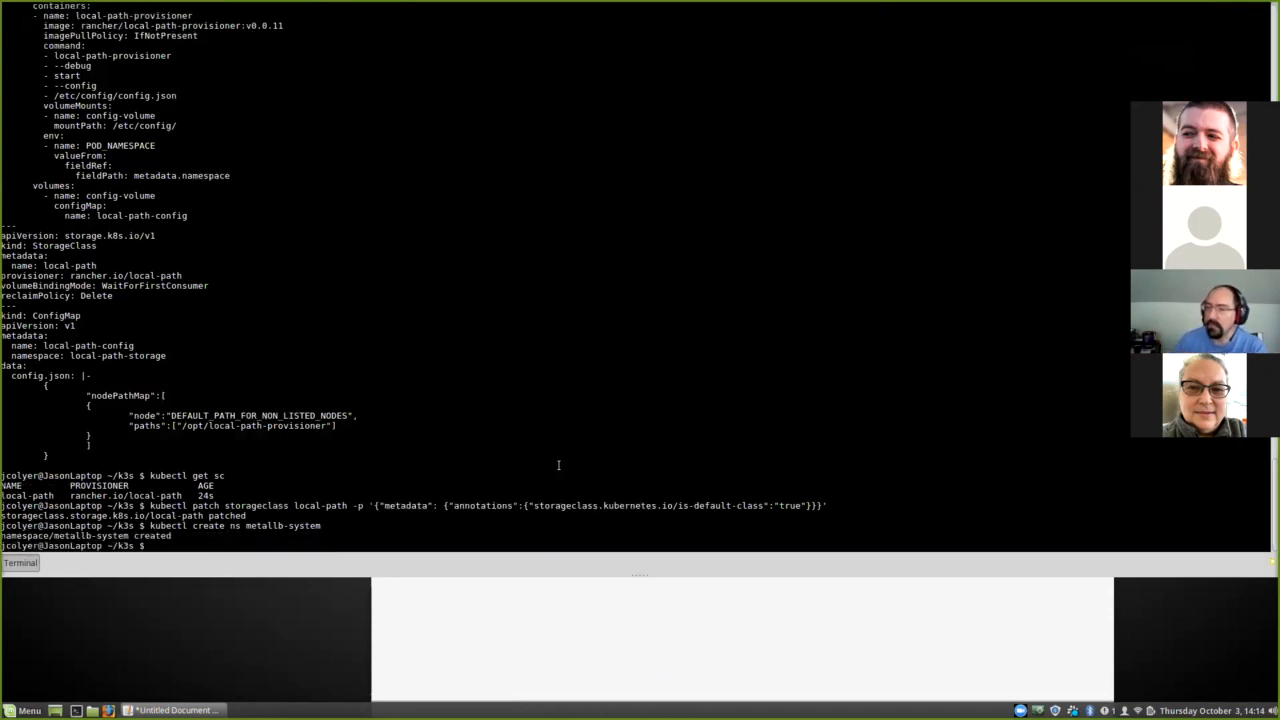
{"action": "type", "text": "kubectl apply -f"}
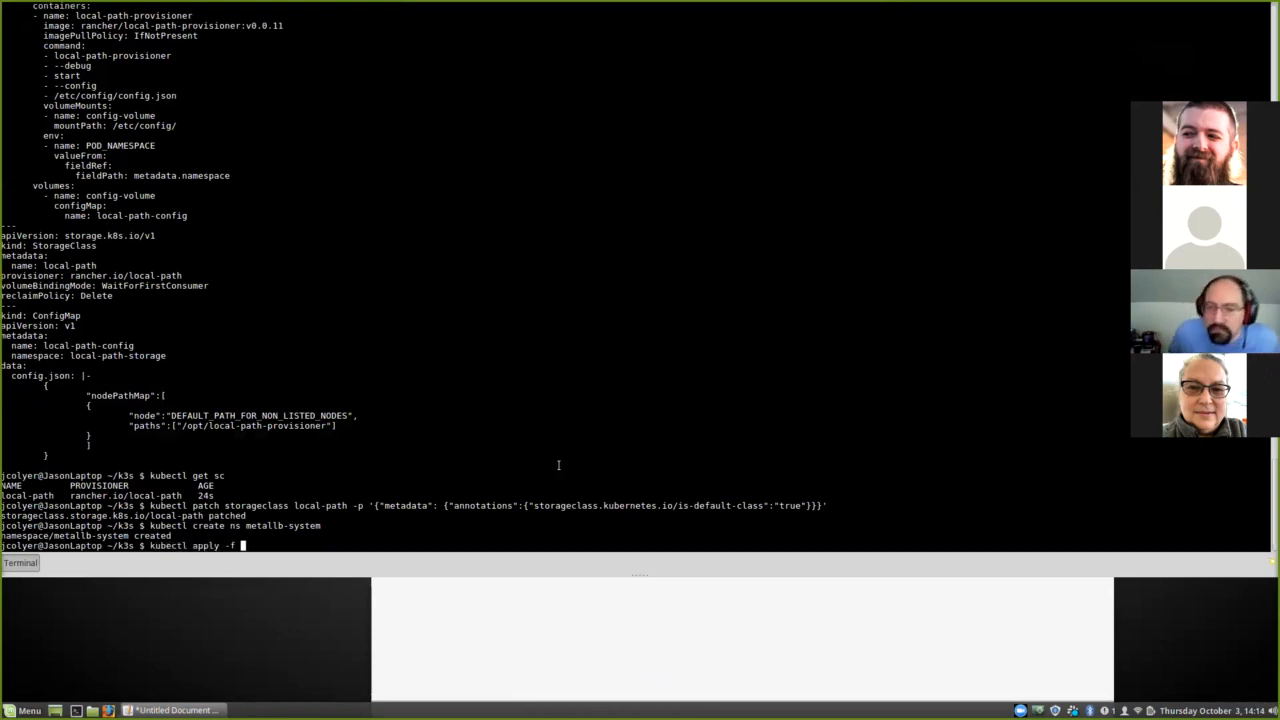
{"action": "type", "text": "metal-config.yaml"}
{"action": "type", "text": "cat"}
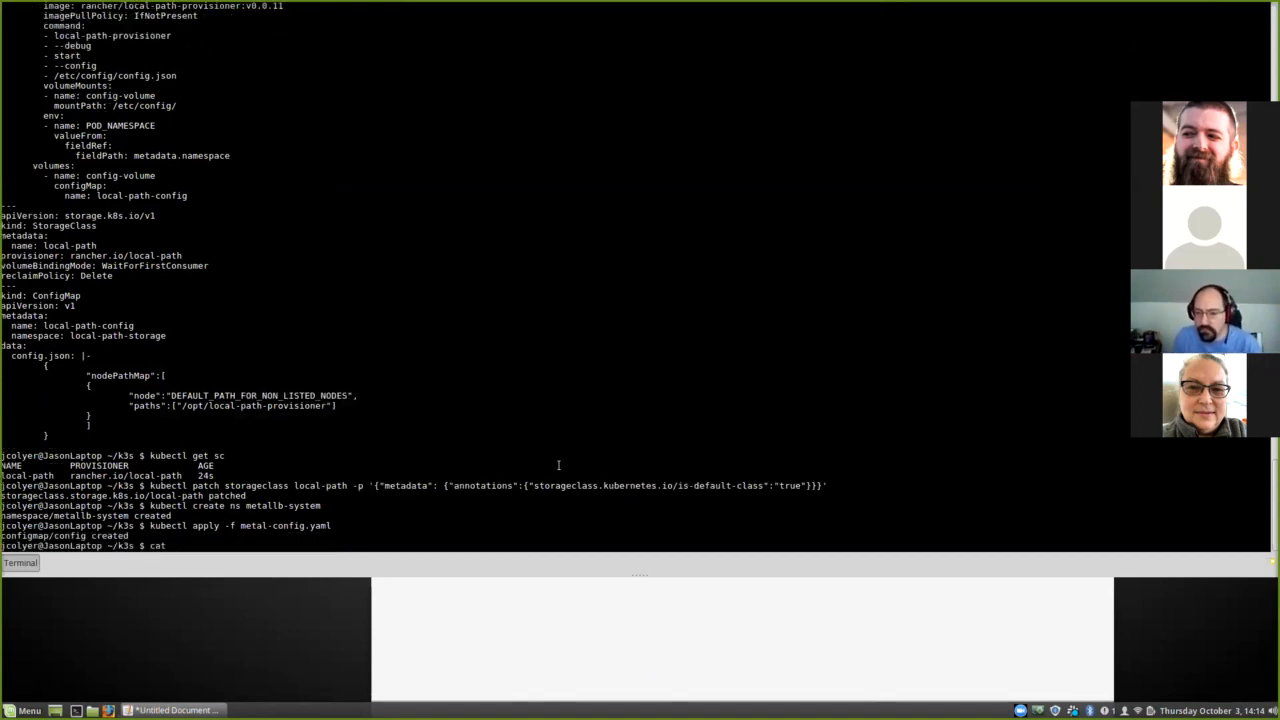
{"action": "type", "text": "metal-config.yaml"}
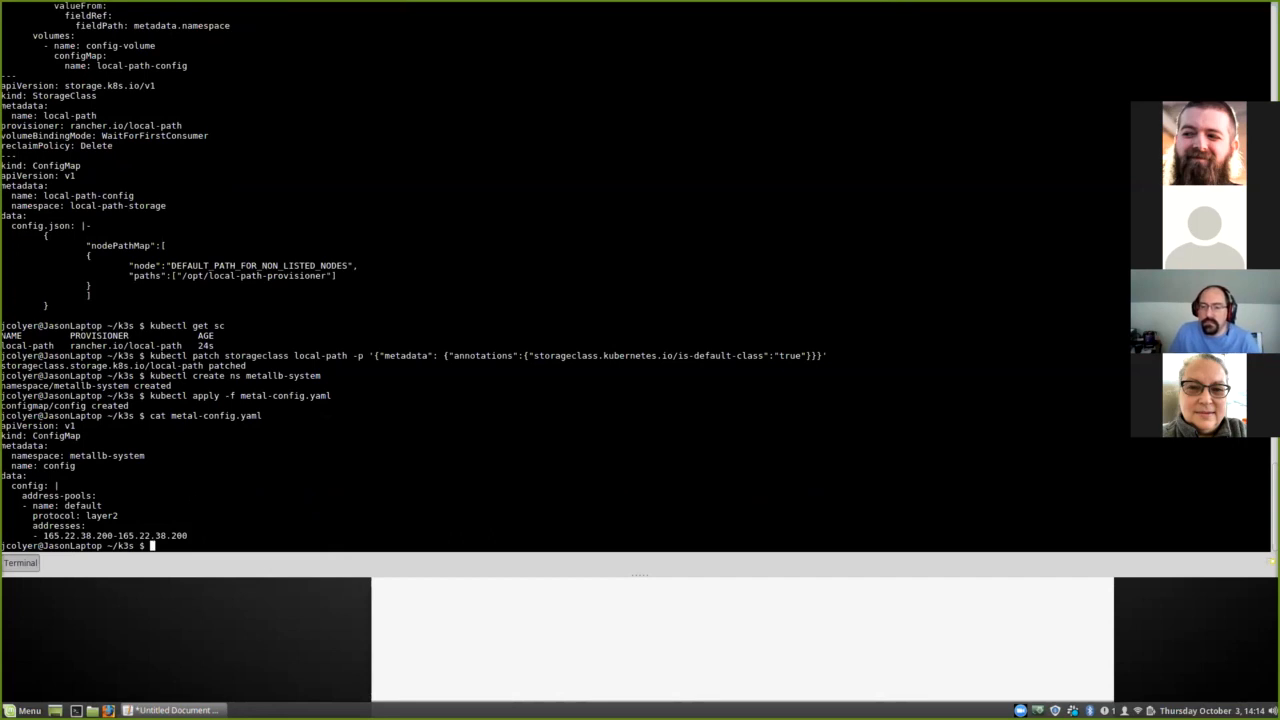
Step: Apply metallb.yaml to create MetalLB's controller, speaker, service accounts and RBAC roles
{"action": "type", "text": "k"}
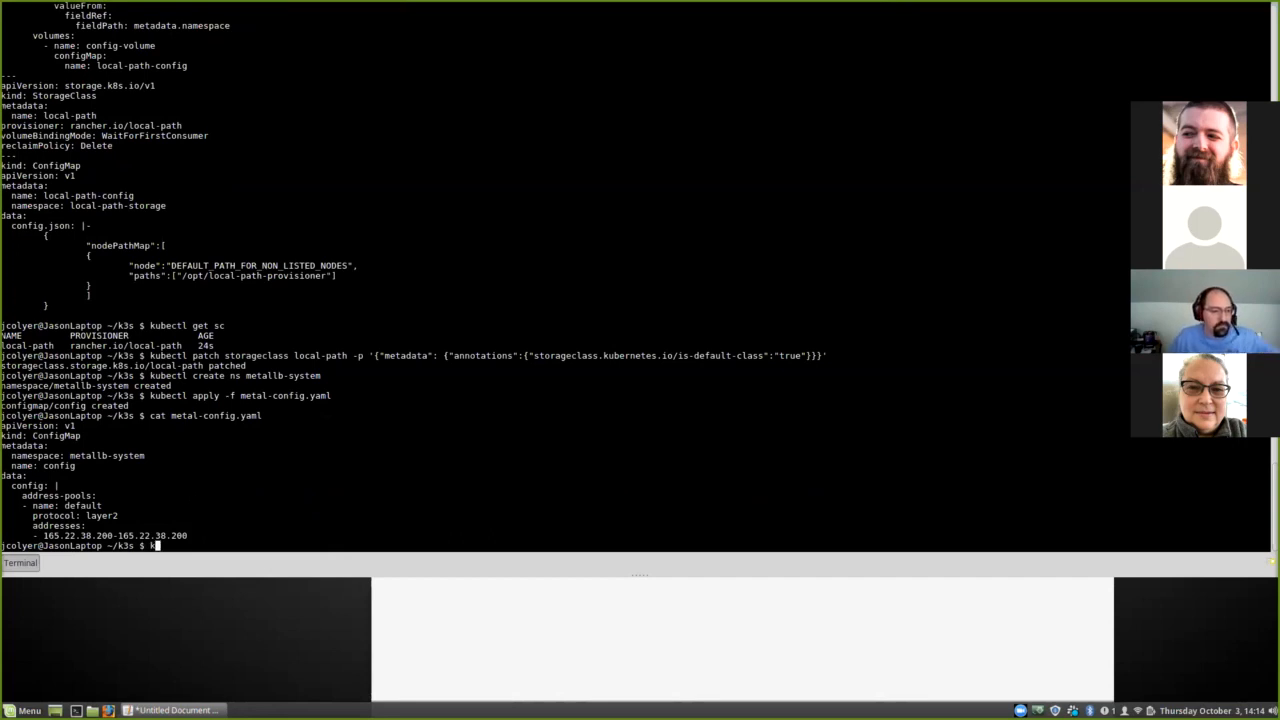
{"action": "type", "text": "ubectl apply -f"}
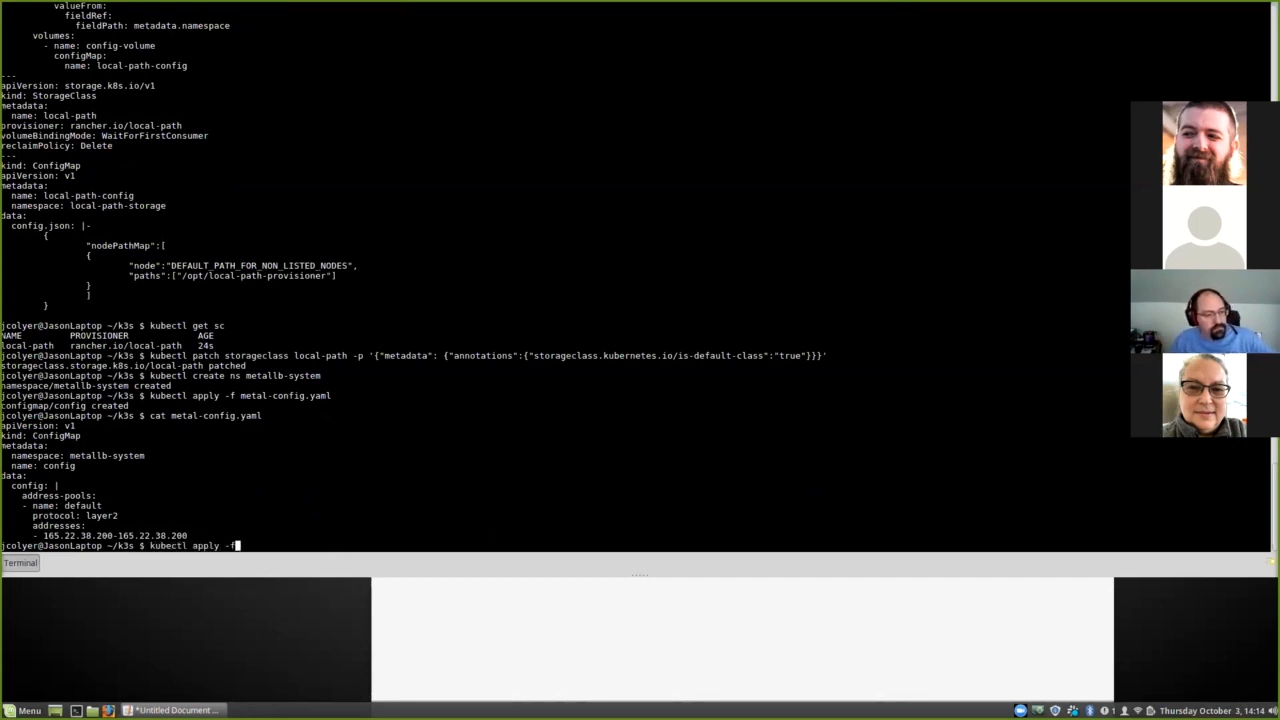
{"action": "type", "text": "metal."}
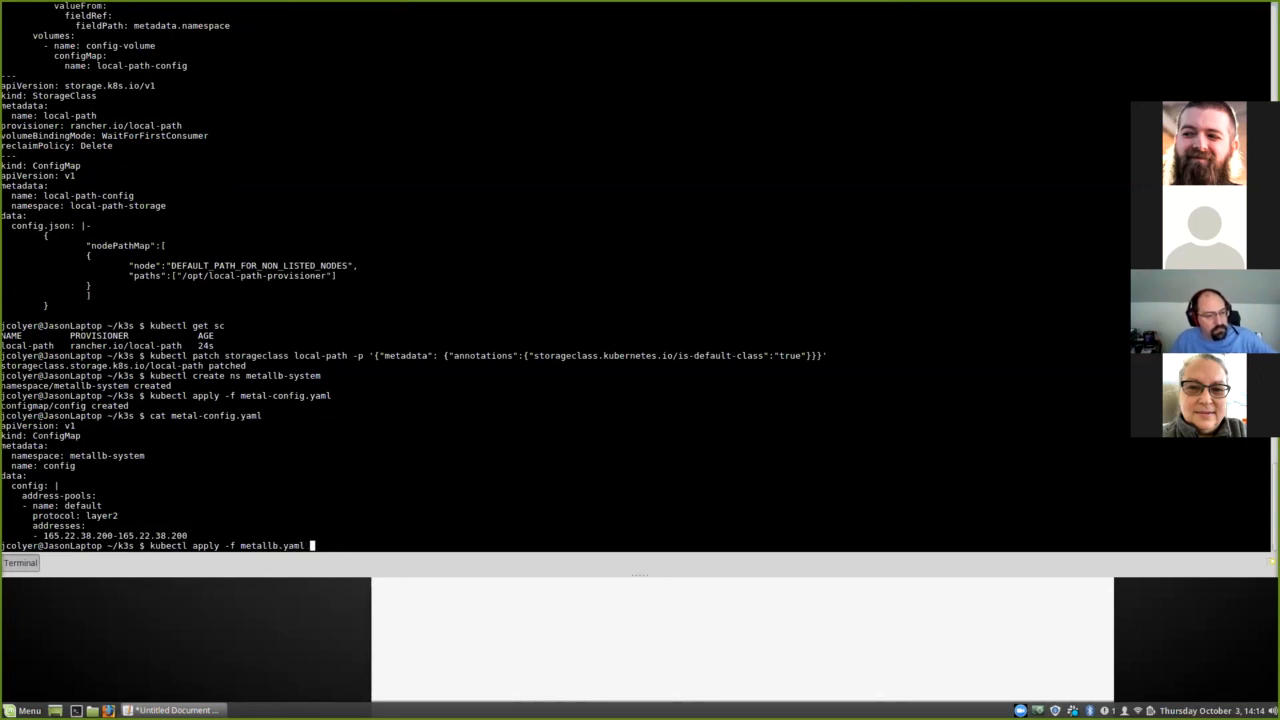
{"action": "key", "text": "Return"}
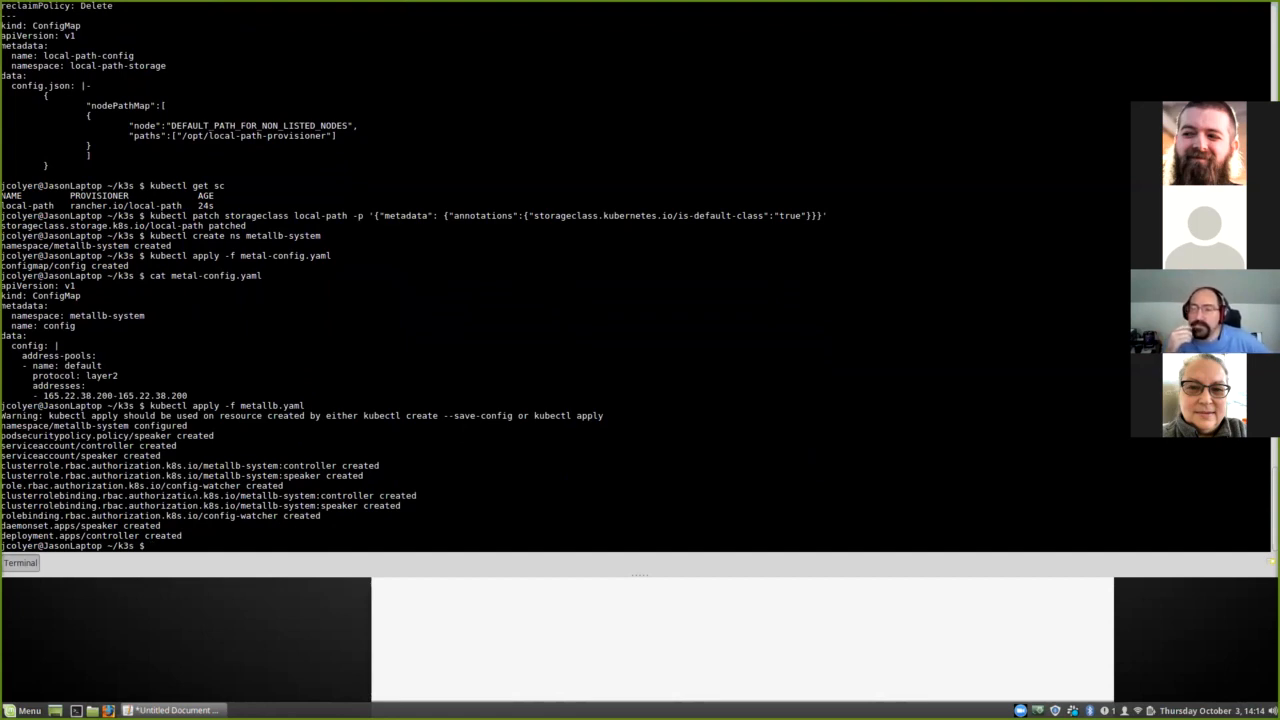
Step: Print rbac.yaml and apply it to create the tiller service account with cluster-admin binding
{"action": "left_click", "coordinate": [178, 710]}
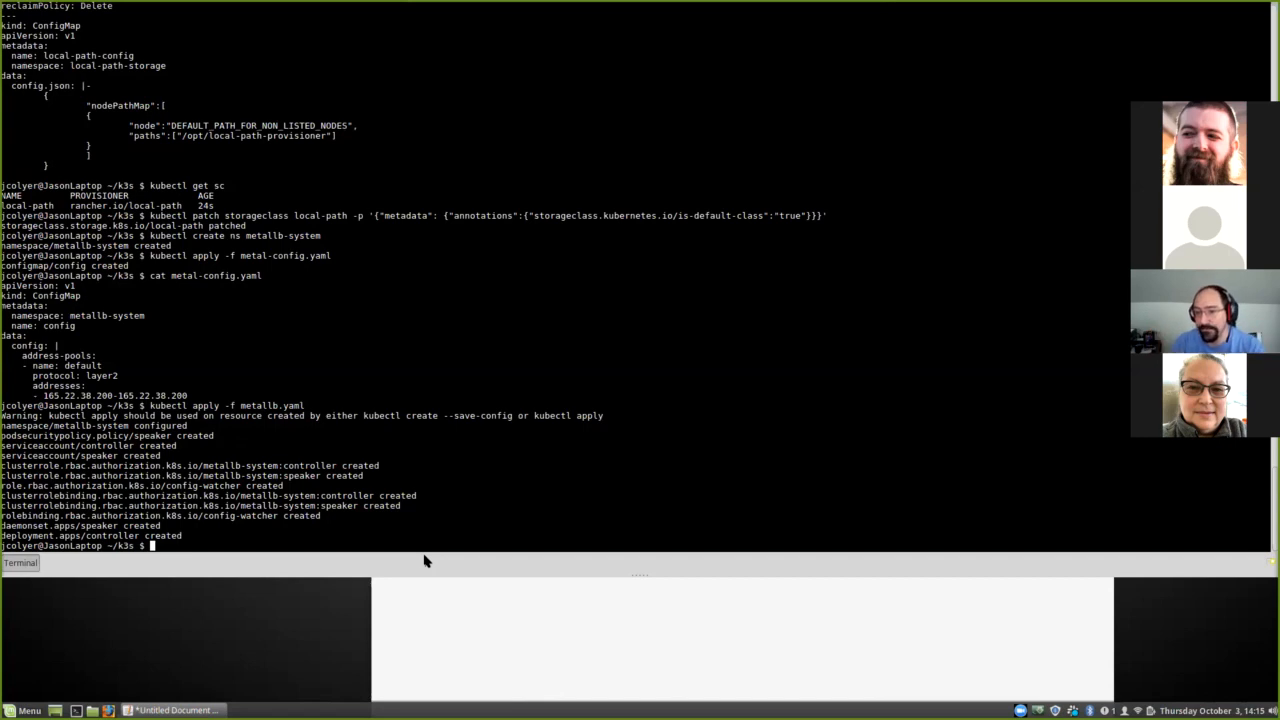
{"action": "type", "text": "c"}
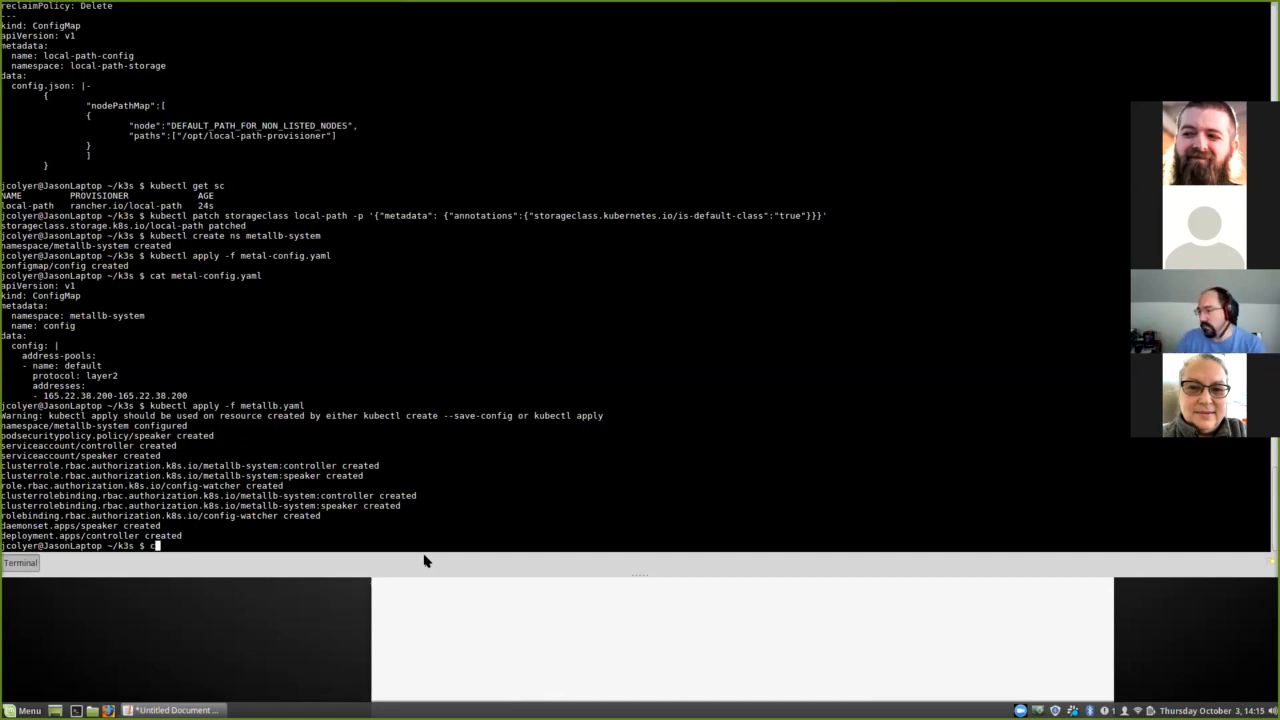
{"action": "type", "text": "cat rbac.yaml"}
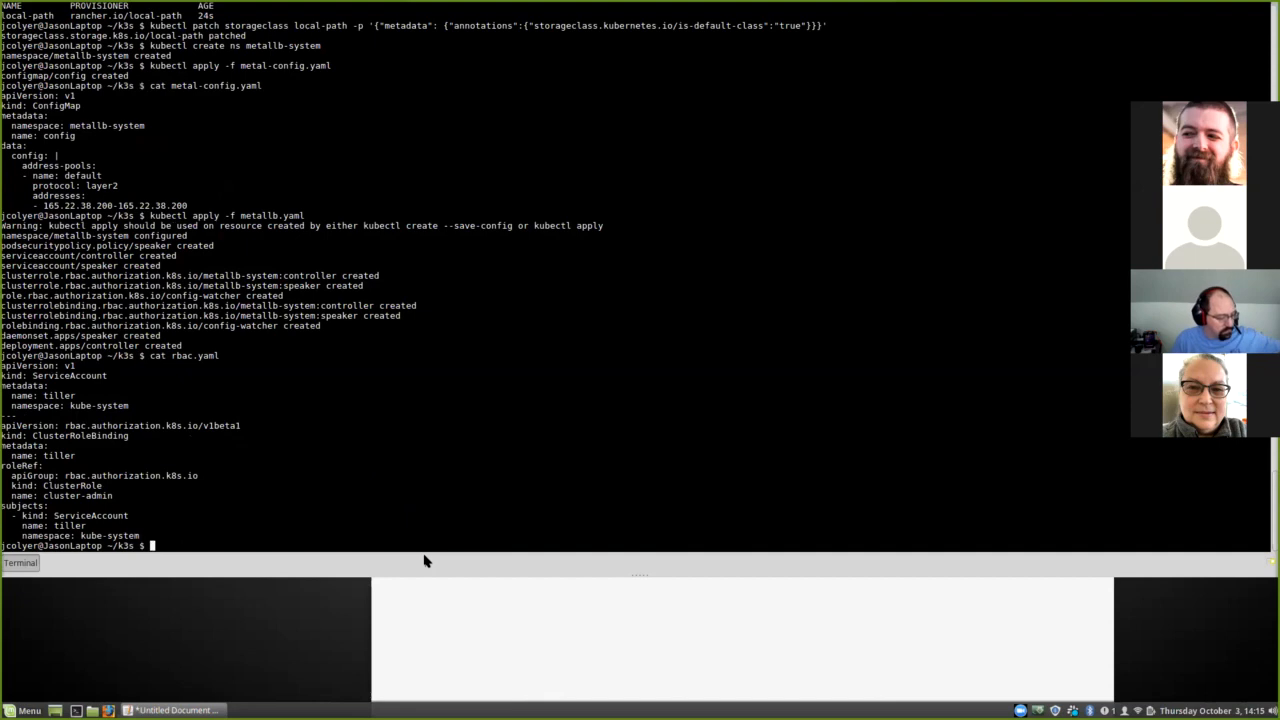
{"action": "type", "text": "g"}
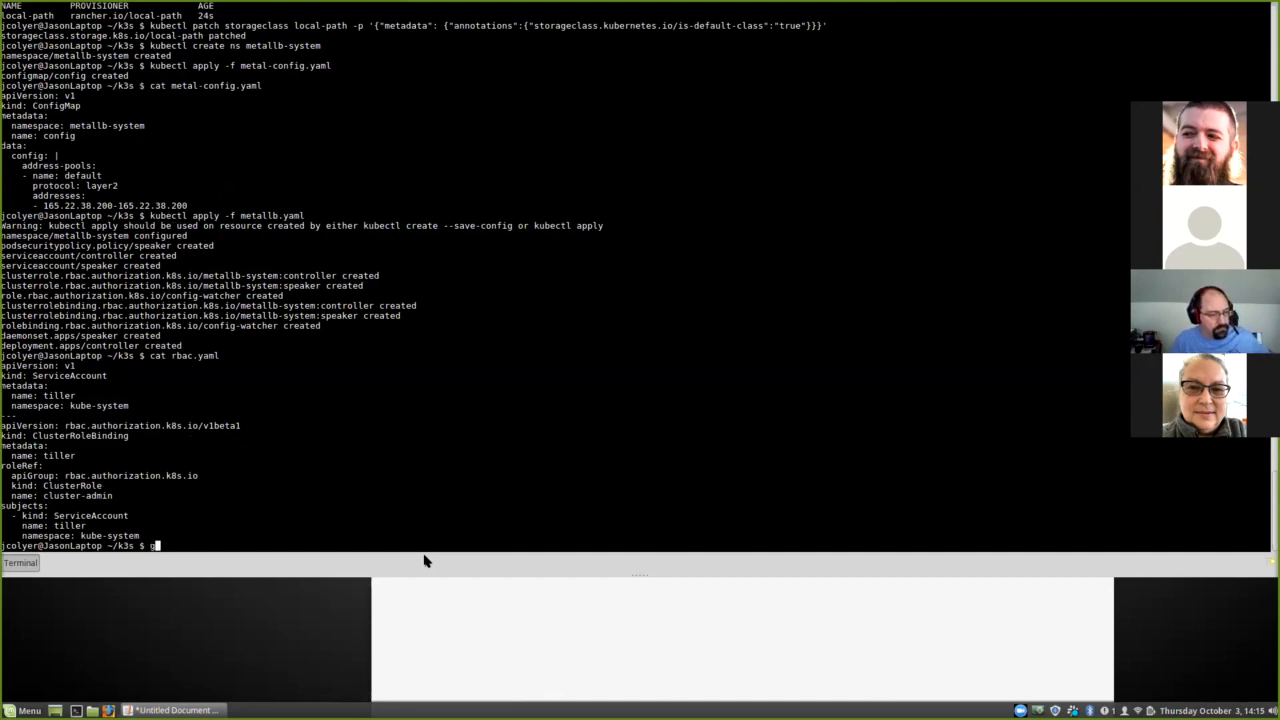
{"action": "type", "text": "kubectl apply -f"}
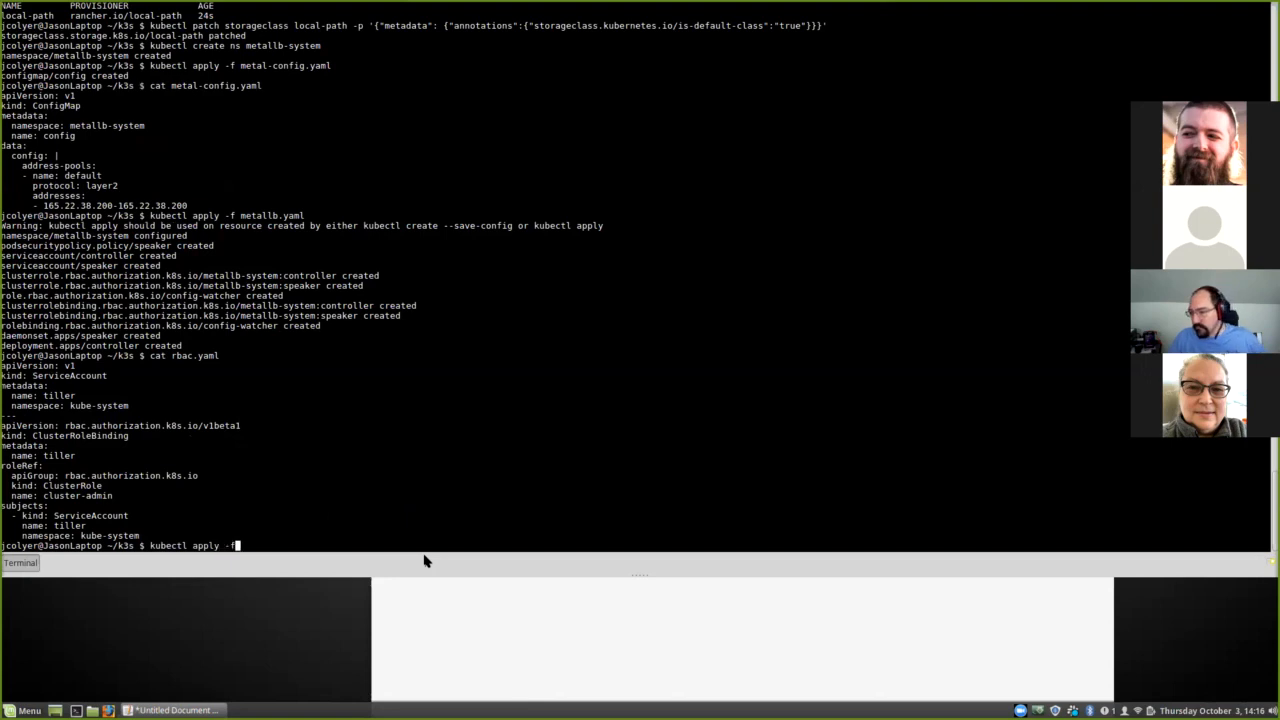
{"action": "type", "text": "rbac.yaml"}
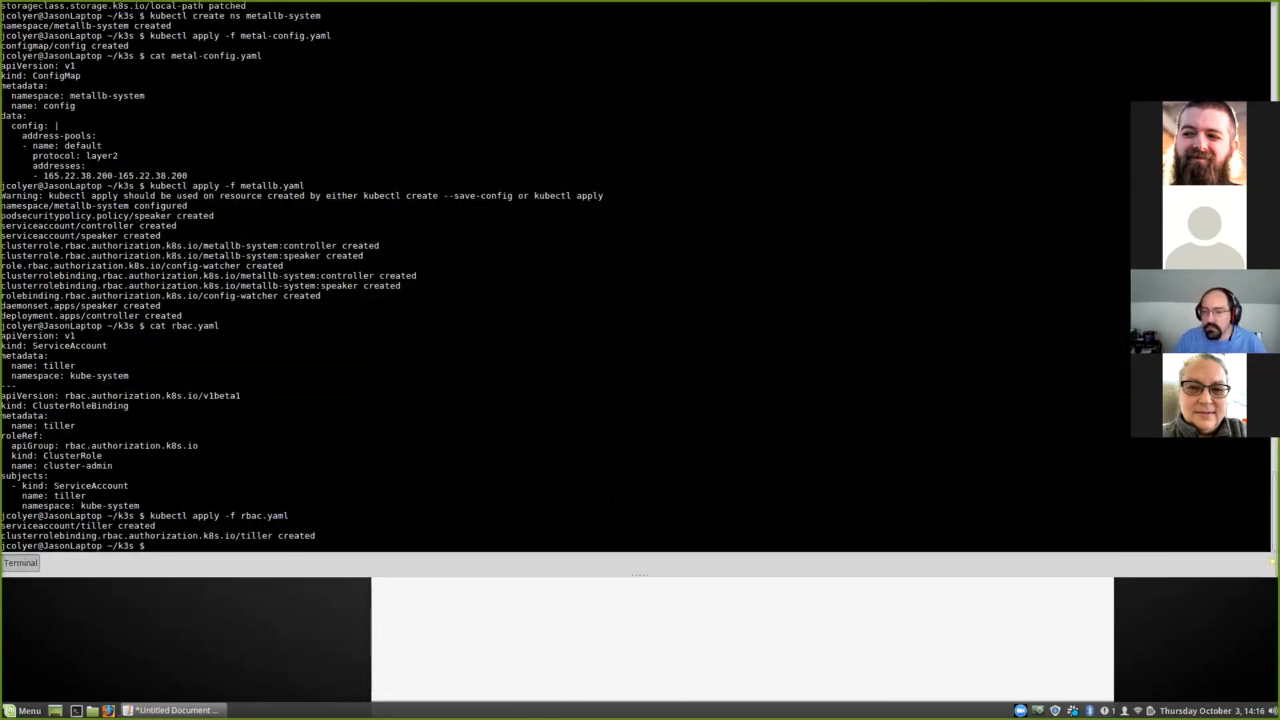
{"action": "type", "text": "helm init --upgrade --service-account tiller"}
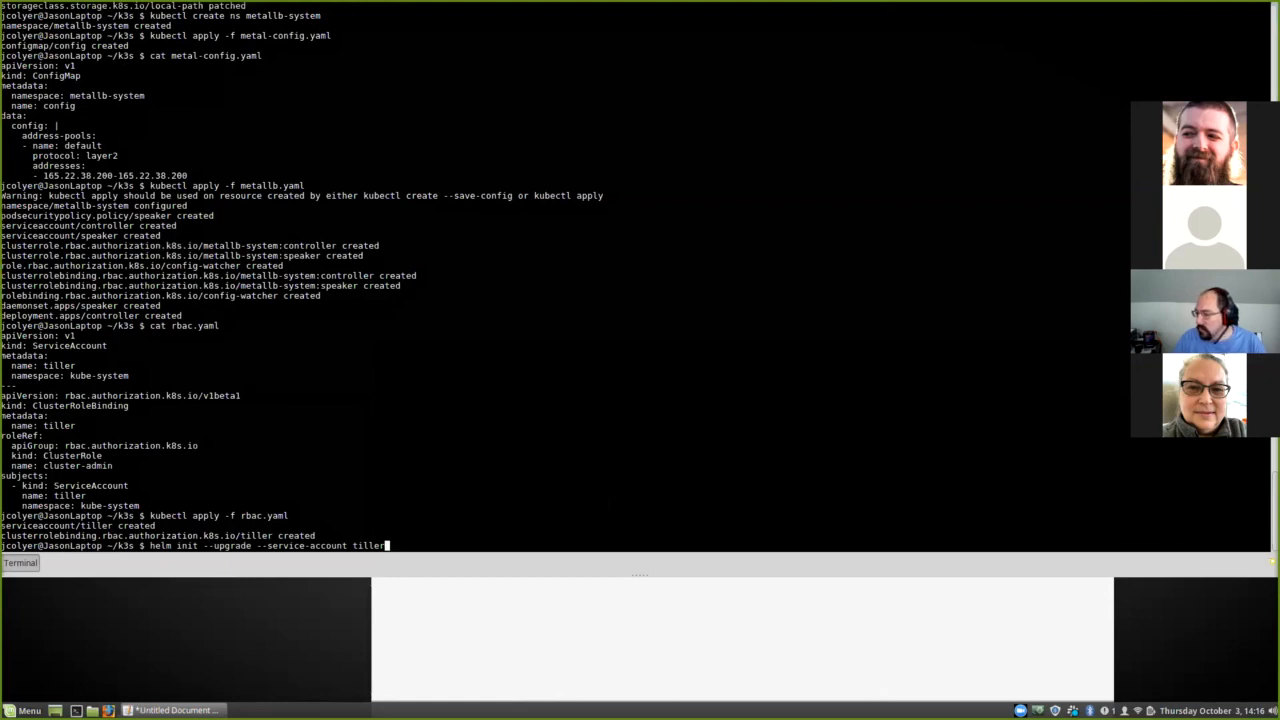
{"action": "key", "text": "Return"}
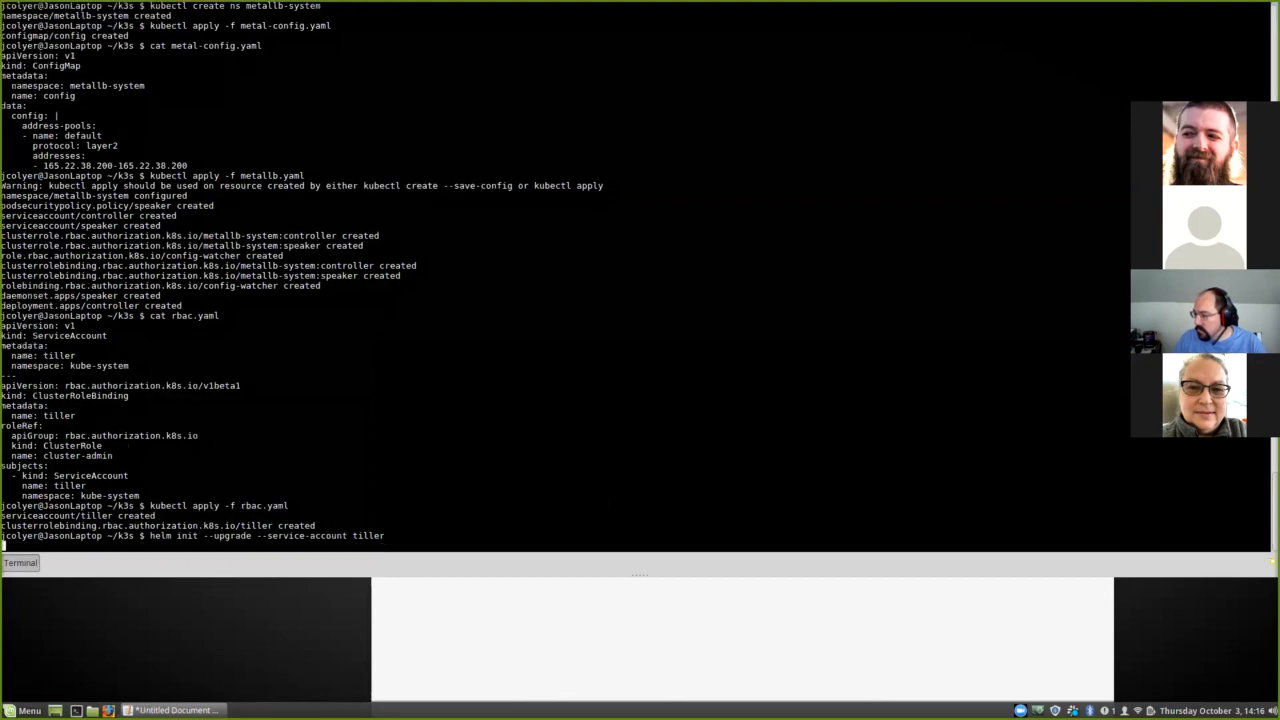
{"action": "key", "text": "Return"}
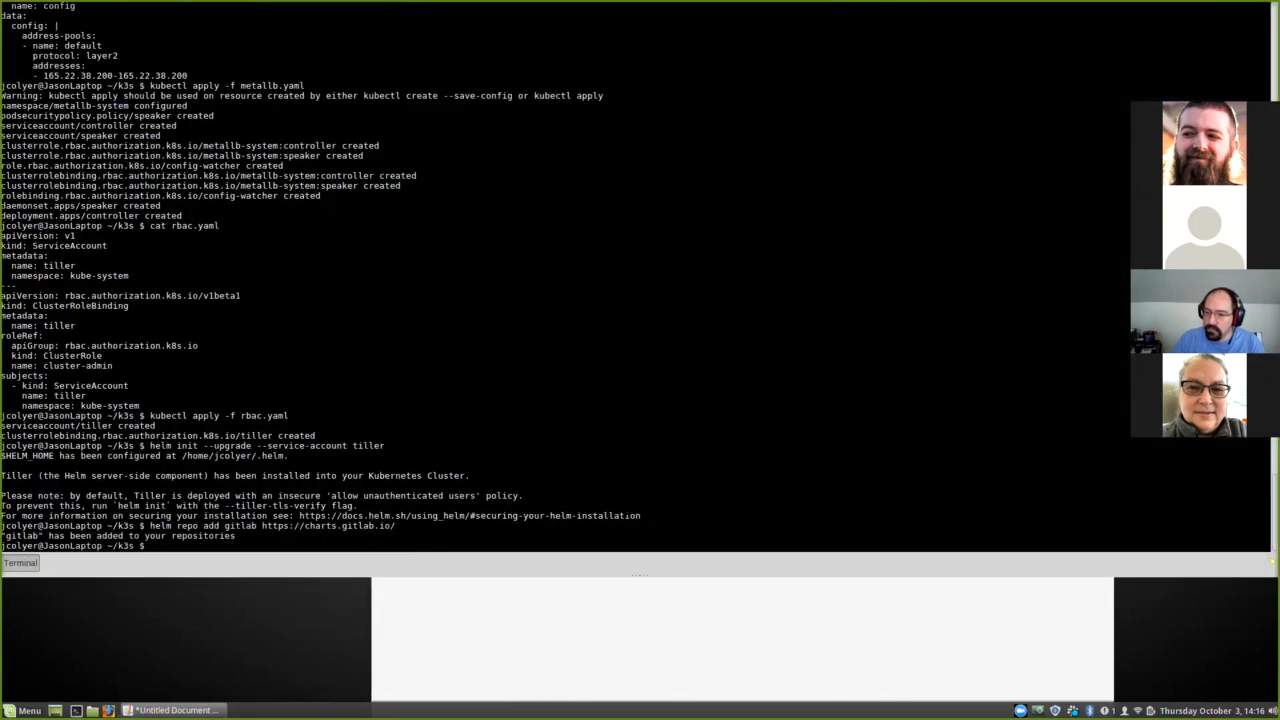
Step: Update the Helm repos and prepare helm install gitlab/gitlab -n gitlab -f base.yaml -f values.yaml
{"action": "type", "text": "helm repo up"}
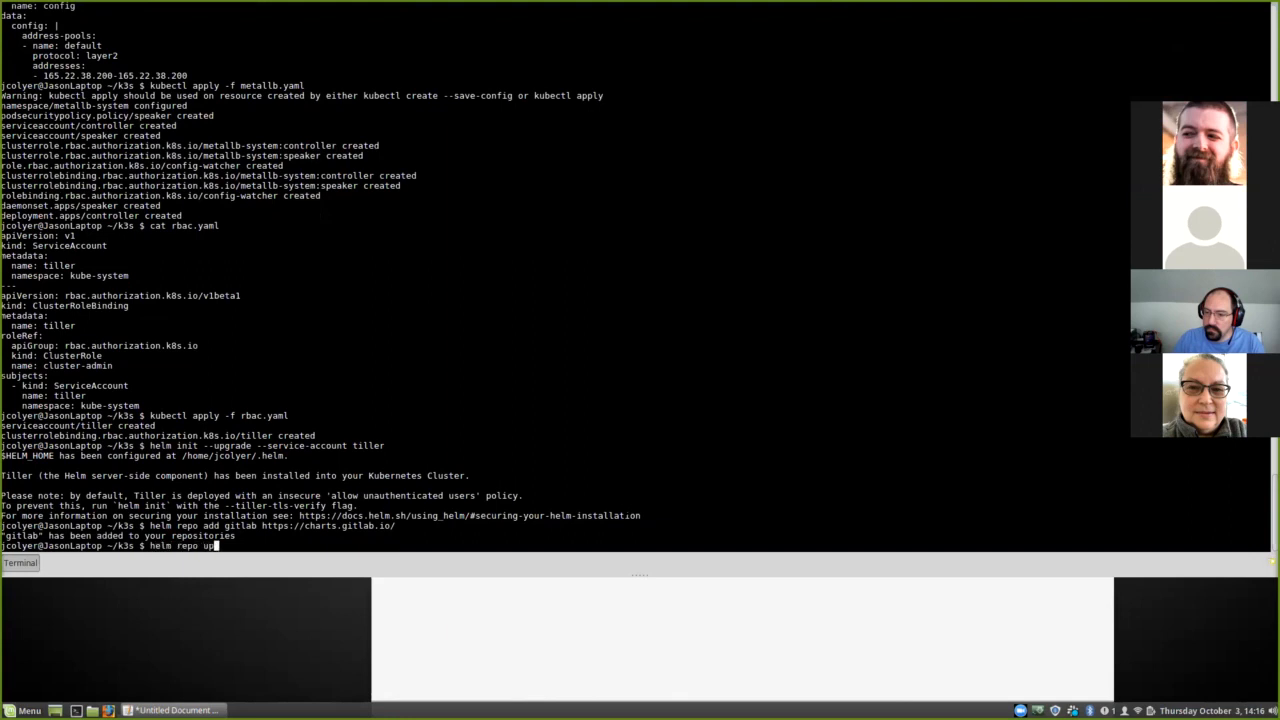
{"action": "key", "text": "Return"}
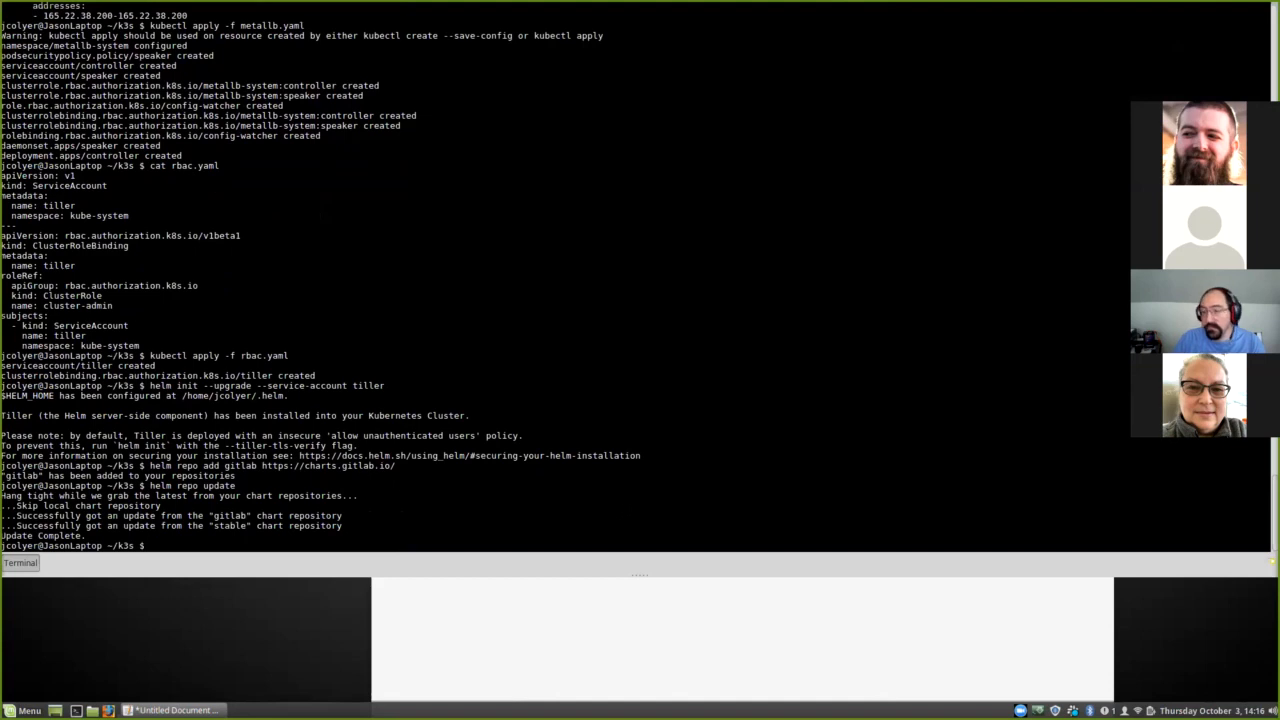
{"action": "left_click", "coordinate": [176, 708]}
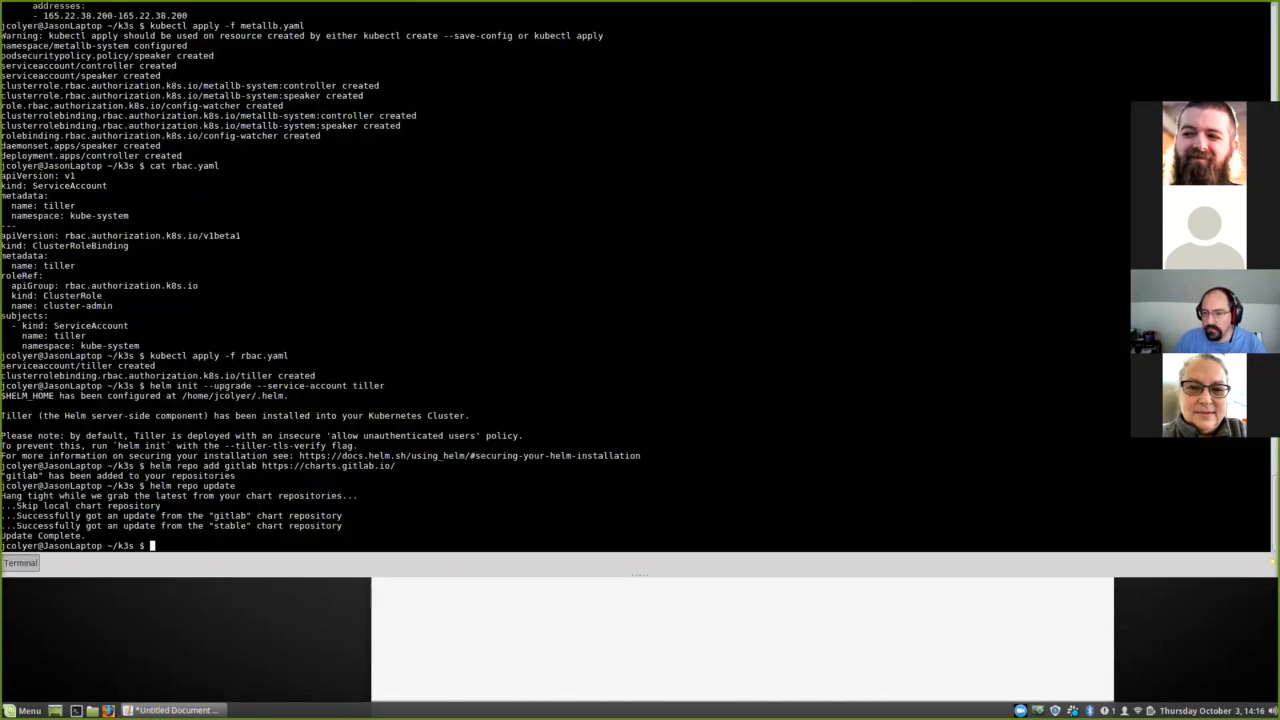
{"action": "type", "text": "helm install gitlab/gitlab -n gitlab -f base.yaml -f values.yaml"}
{"action": "type", "text": "cat values.yaml"}
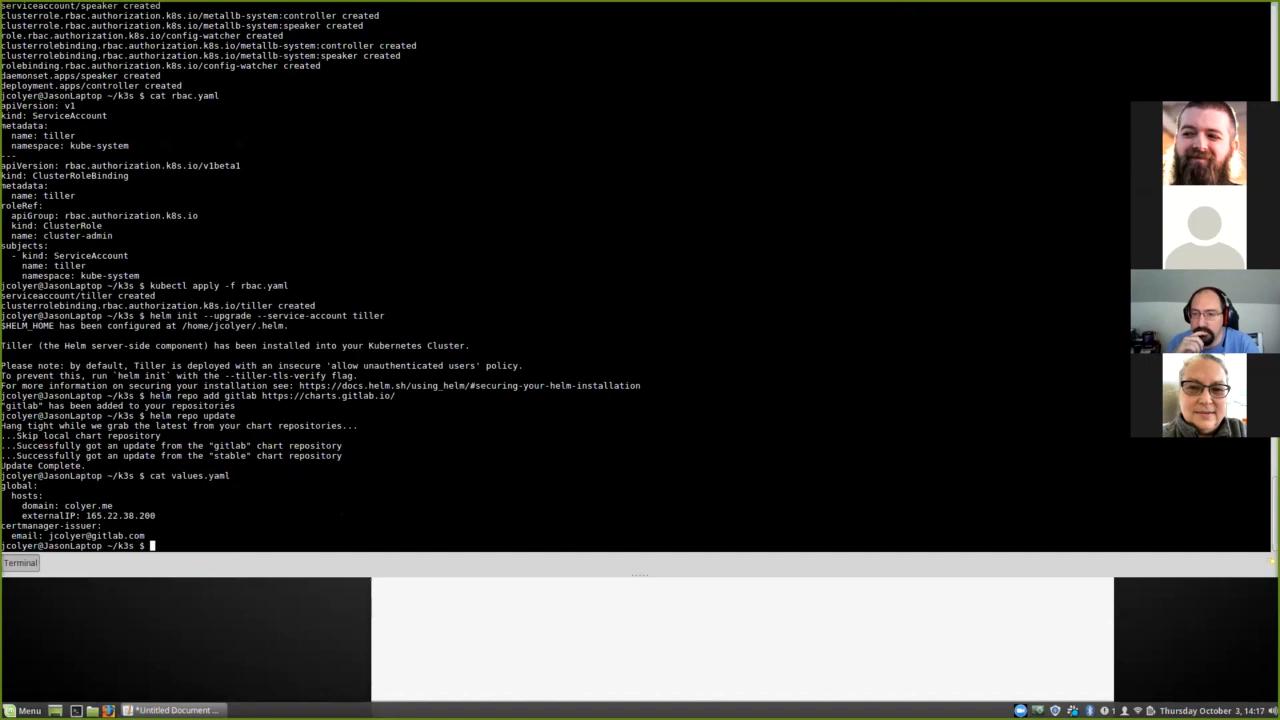
Step: Compose the helm install gitlab/gitlab command in the gitlab namespace using base.yaml and values.yaml
{"action": "type", "text": "helm install gitlab/gitlab -n gitlab -f base.yaml -f values.yaml"}
{"action": "type", "text": "k"}
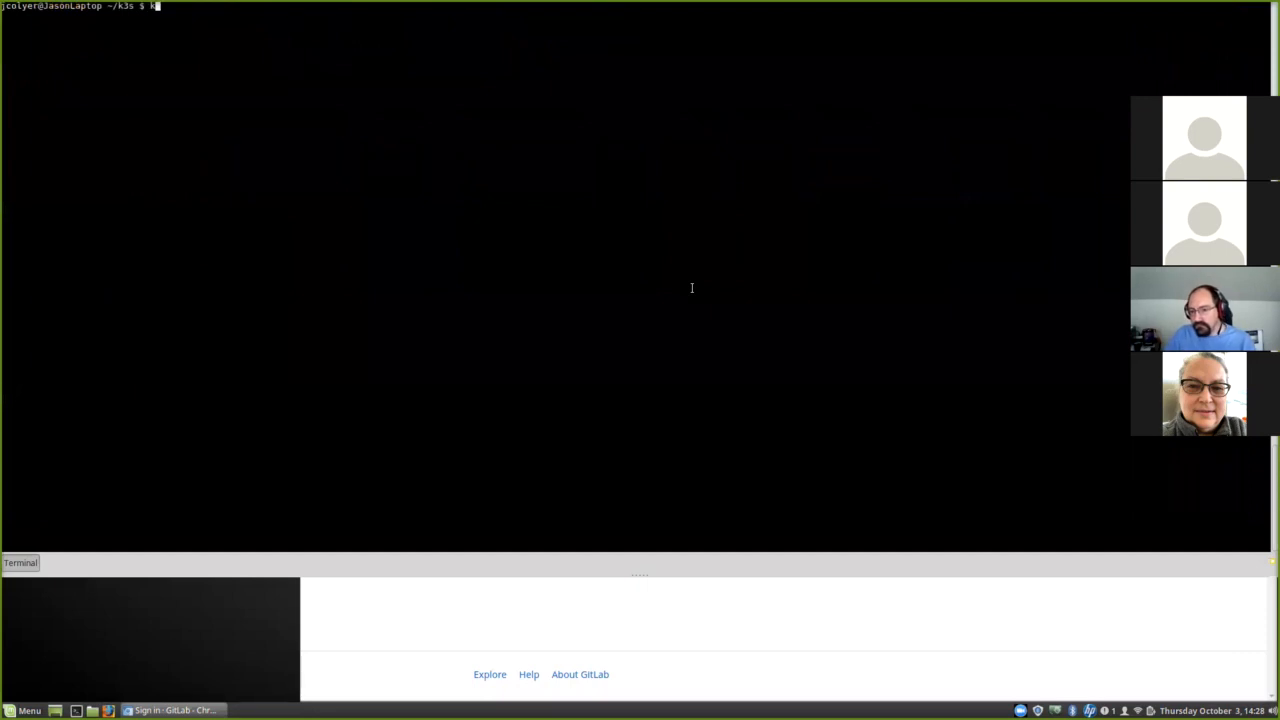
Step: List the default namespace's secrets with kubectl get secrets and select gitlab-gitlab-initial-root-password
{"action": "type", "text": "ubectl"}
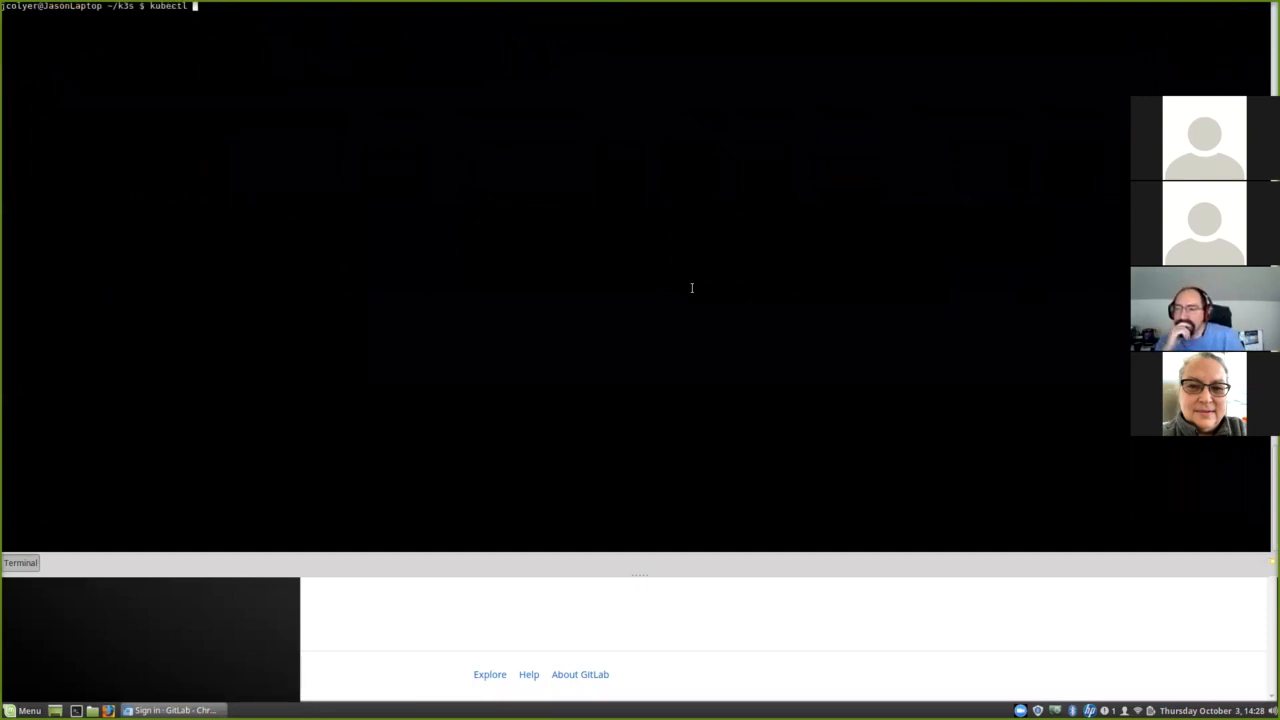
{"action": "type", "text": "get secrets -n default"}
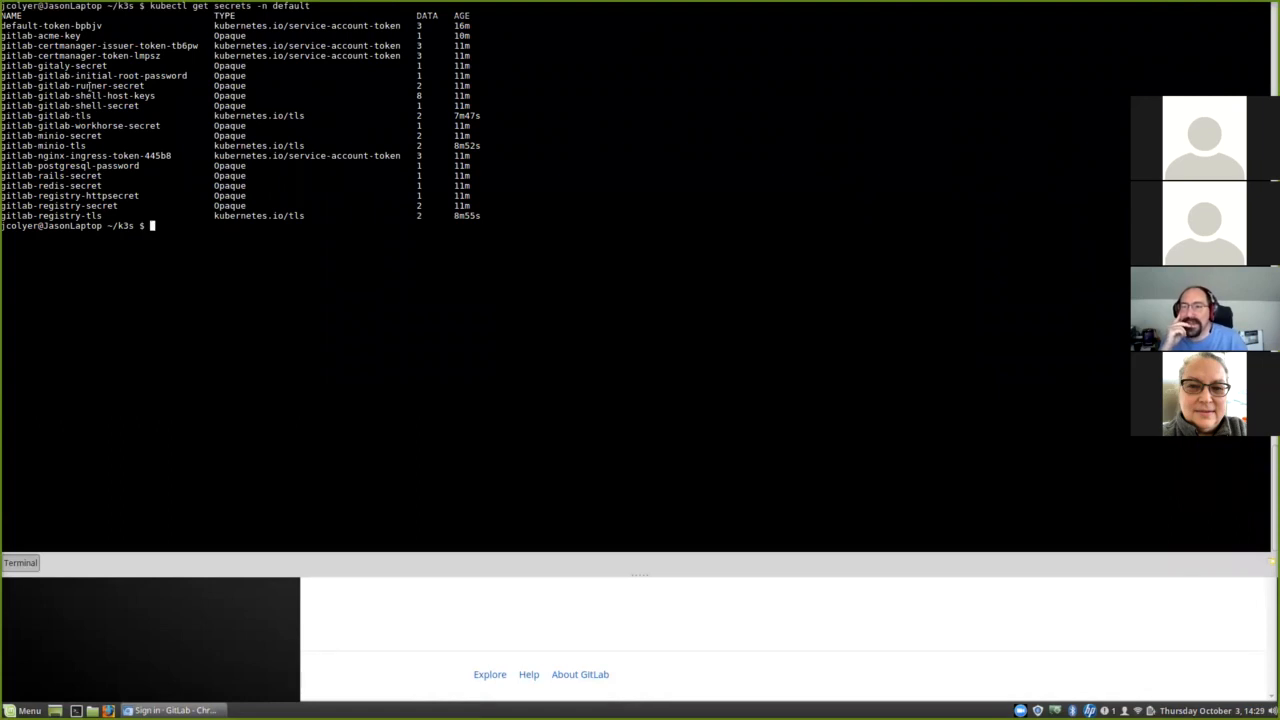
{"action": "double_click", "coordinate": [100, 76]}
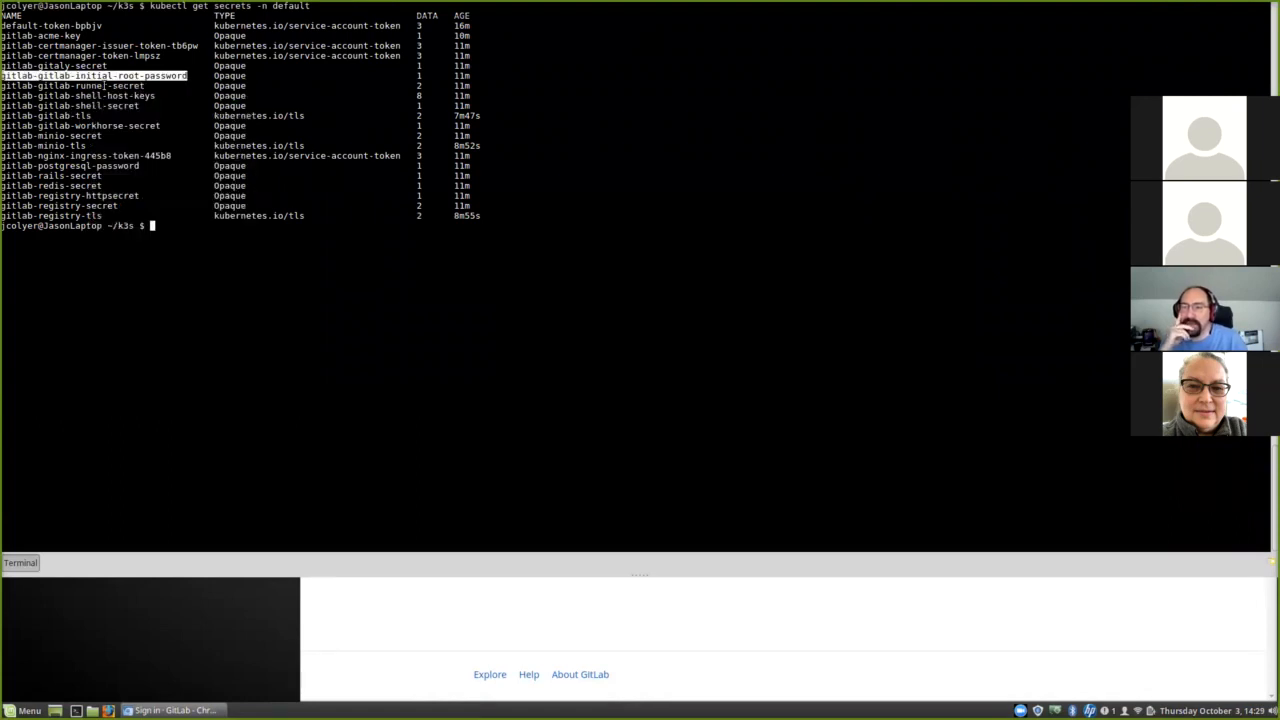
{"action": "type", "text": "kubectl get"}
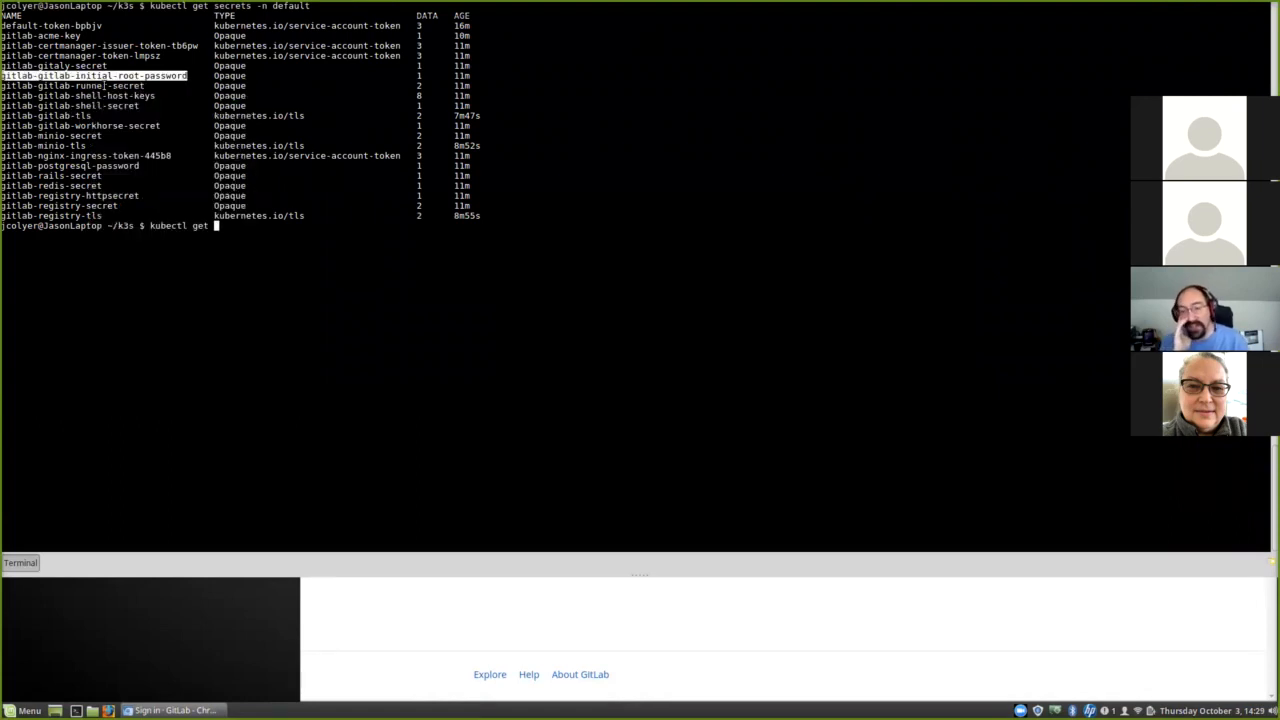
{"action": "type", "text": "secr"}
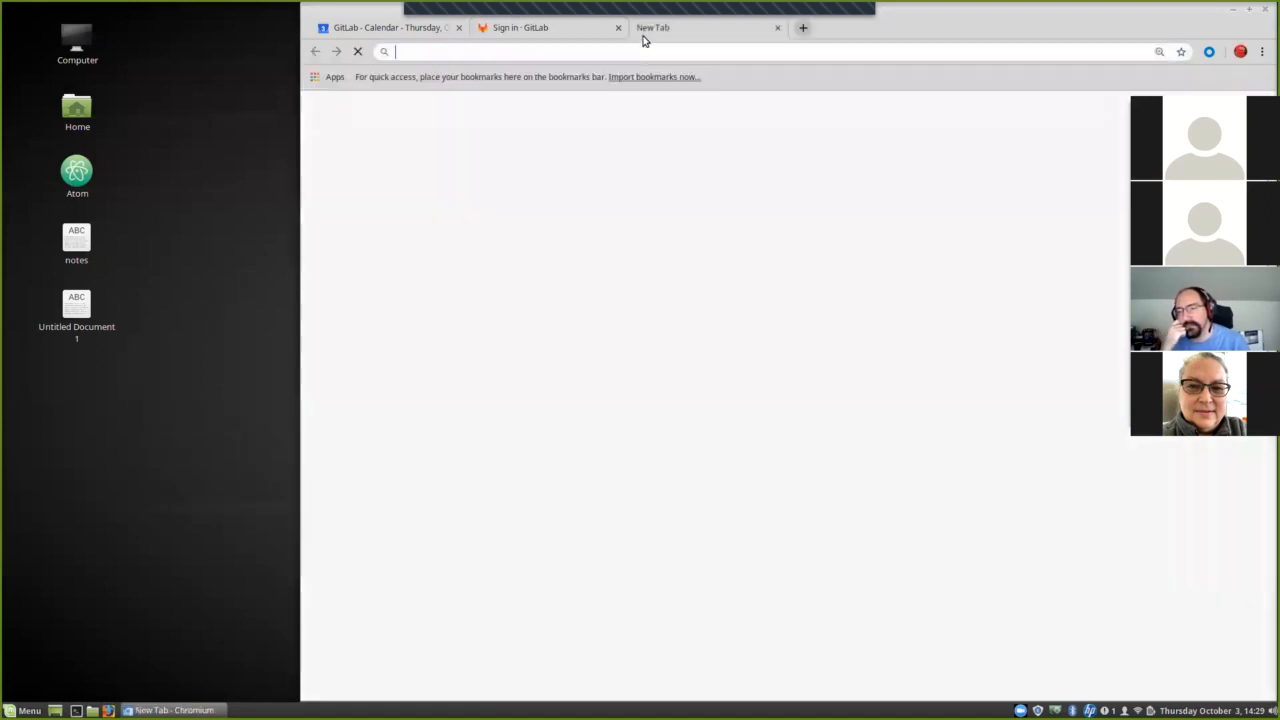
Step: Find GitLab's Helm Deployment Guide via Google, copy its Initial login kubectl command, and return to the Sign in tab
{"action": "type", "text": "gitlab ihelm"}
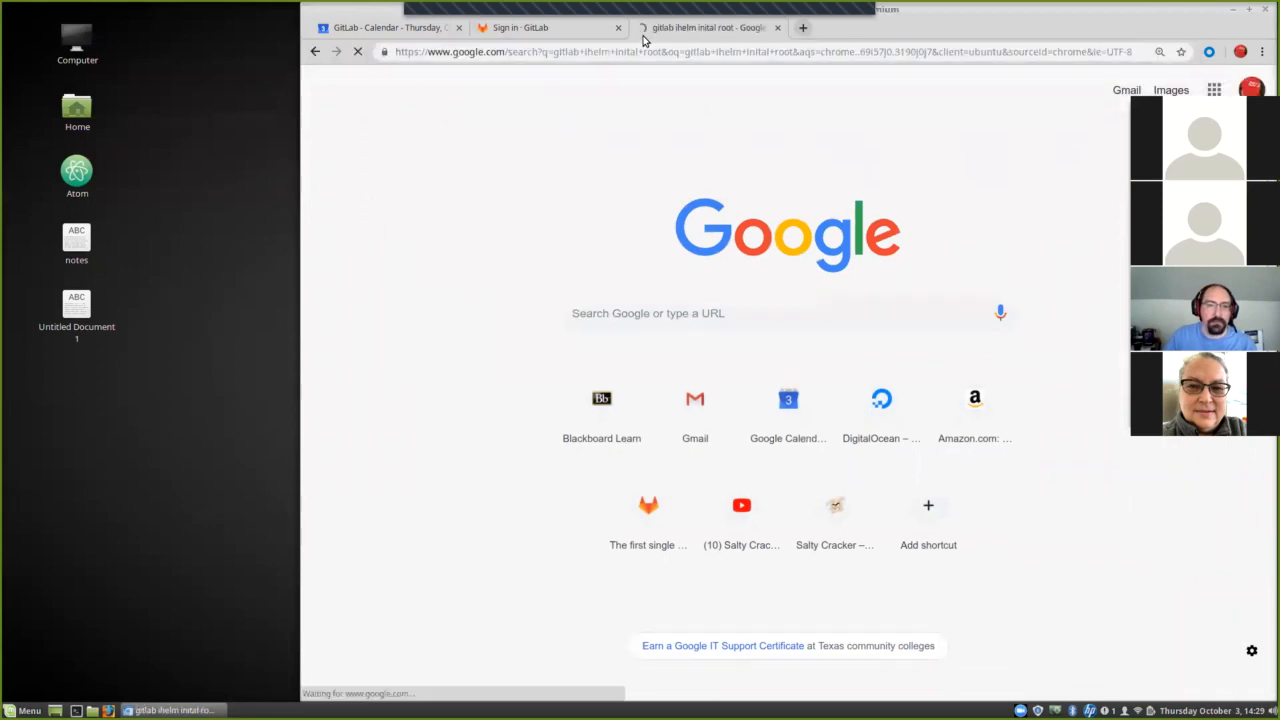
{"action": "left_click", "coordinate": [536, 276]}
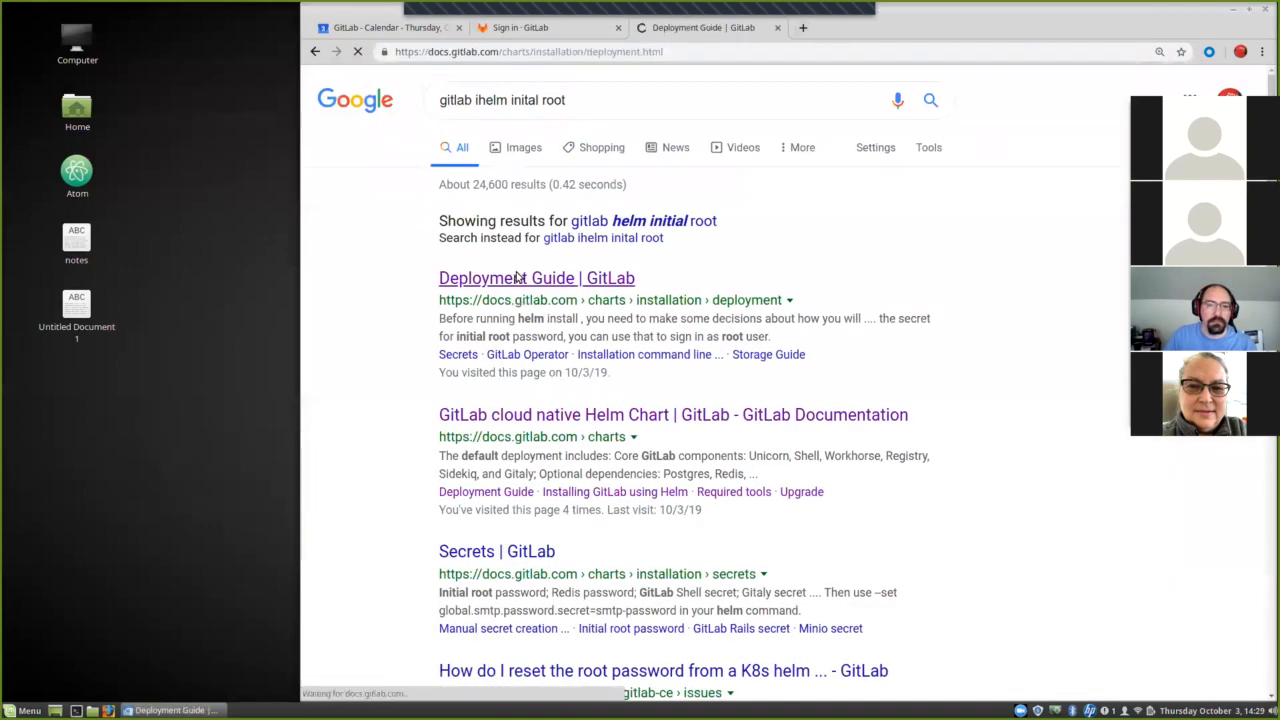
{"action": "left_click", "coordinate": [536, 276]}
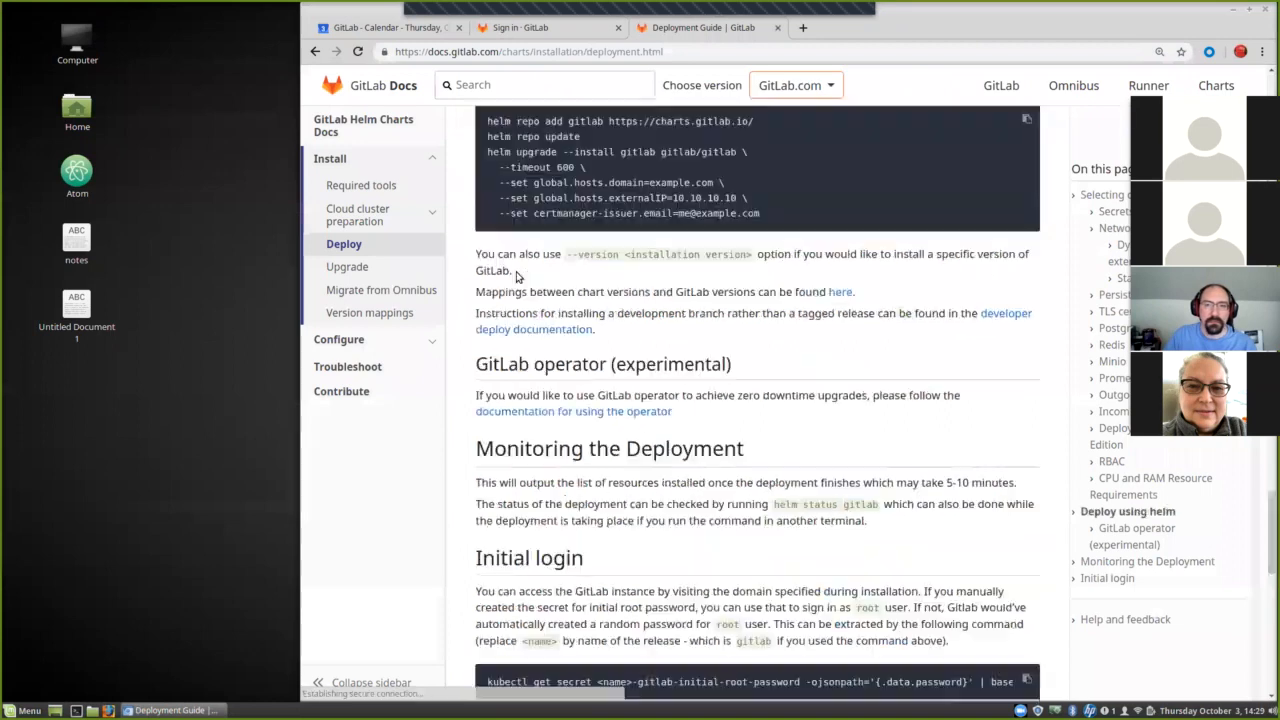
{"action": "scroll", "scroll_direction": "down", "scroll_amount": 3}
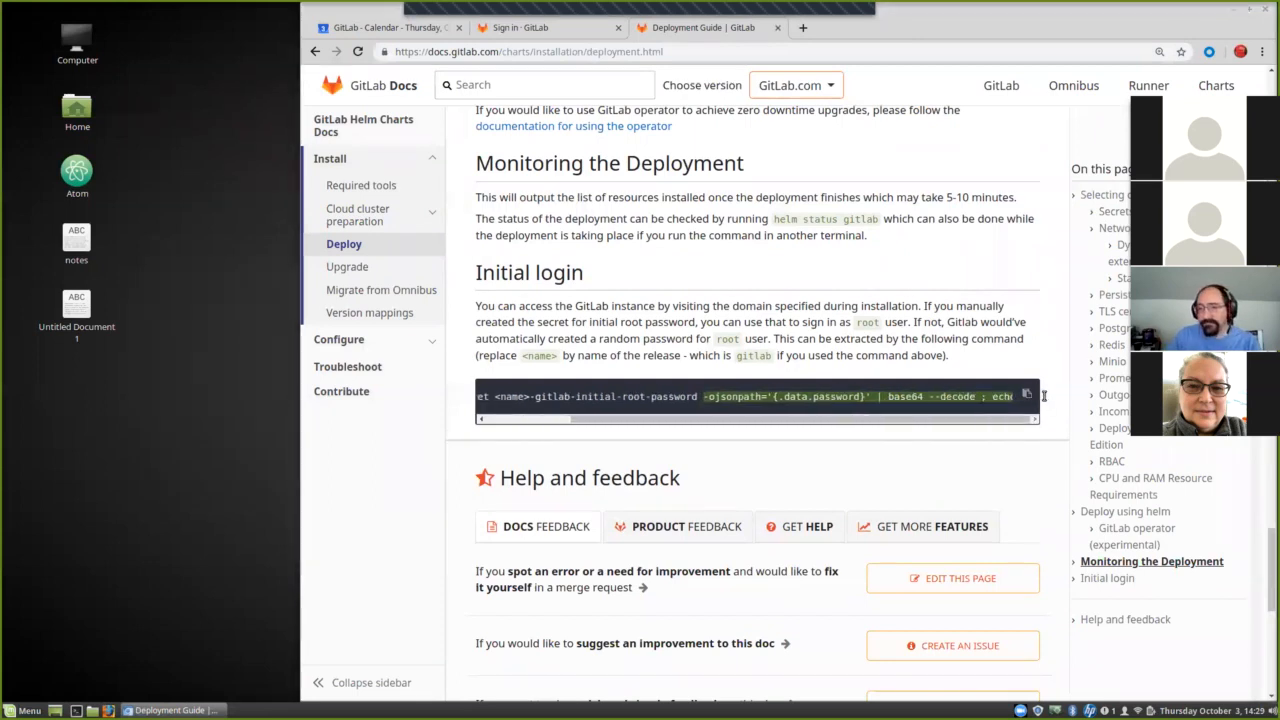
{"action": "left_click", "coordinate": [82, 708]}
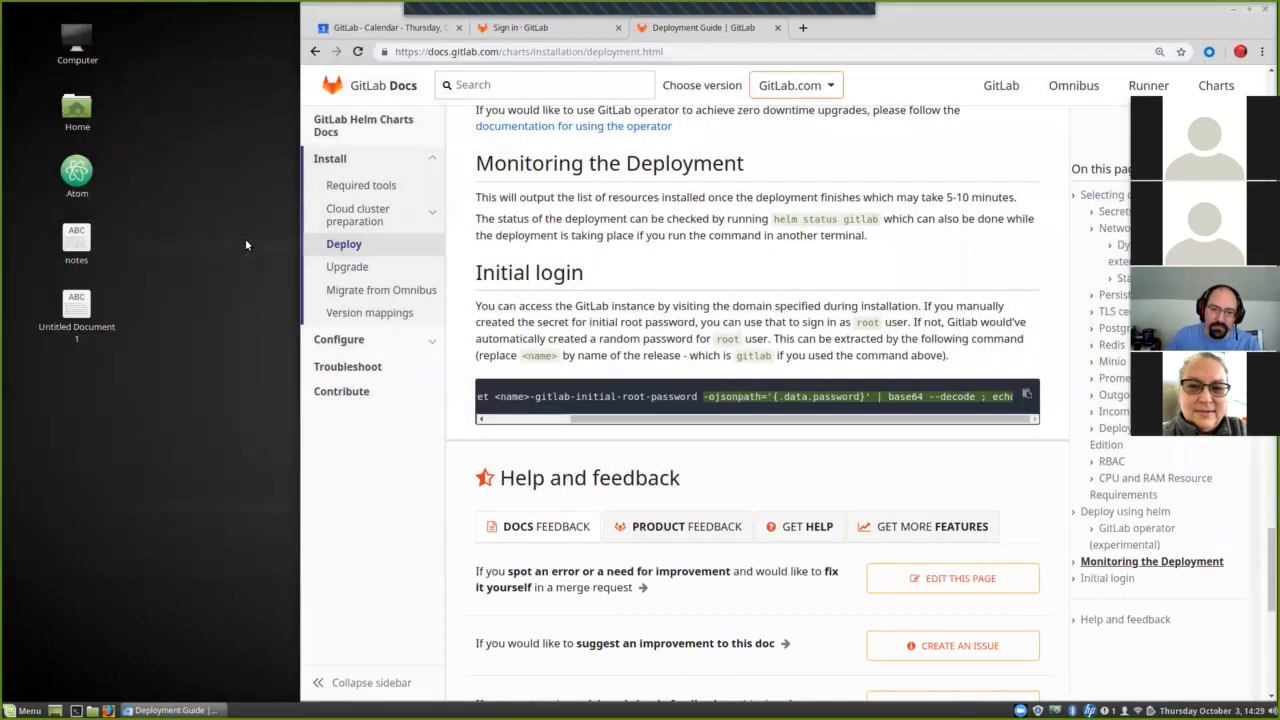
{"action": "left_click", "coordinate": [520, 28]}
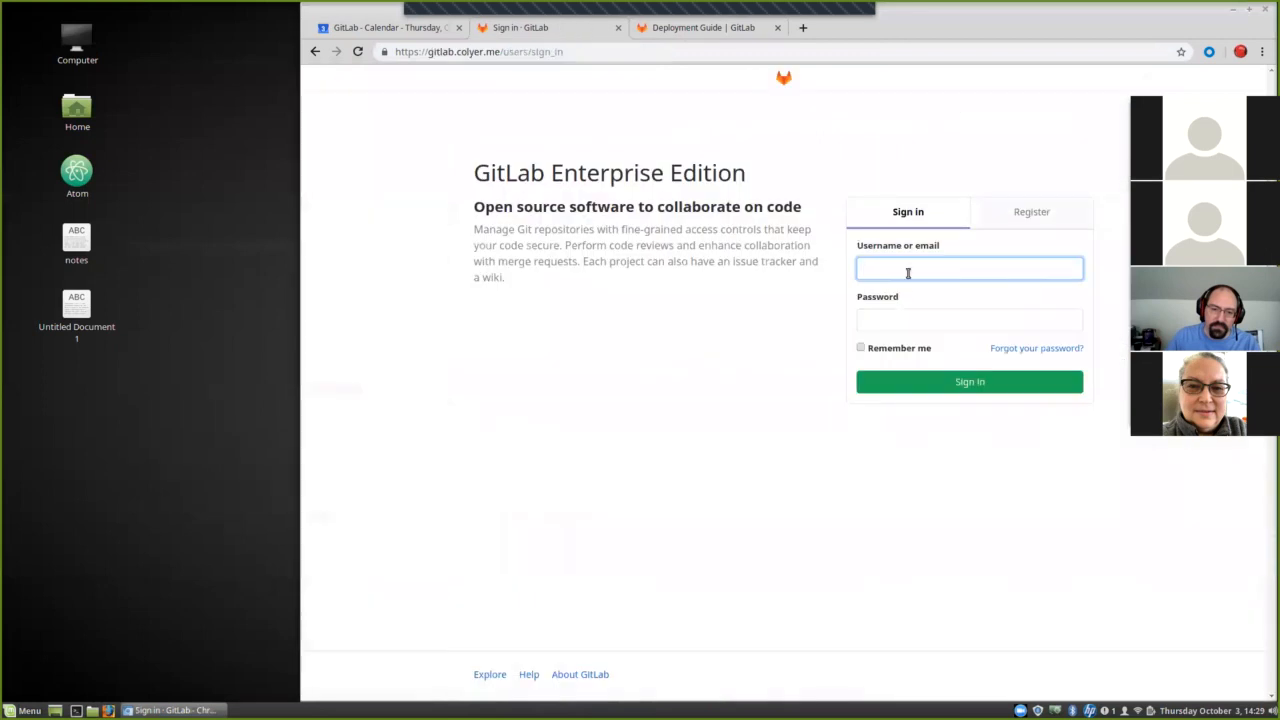
Step: Sign into GitLab as root with the revealed password and begin a new project
{"action": "type", "text": "root"}
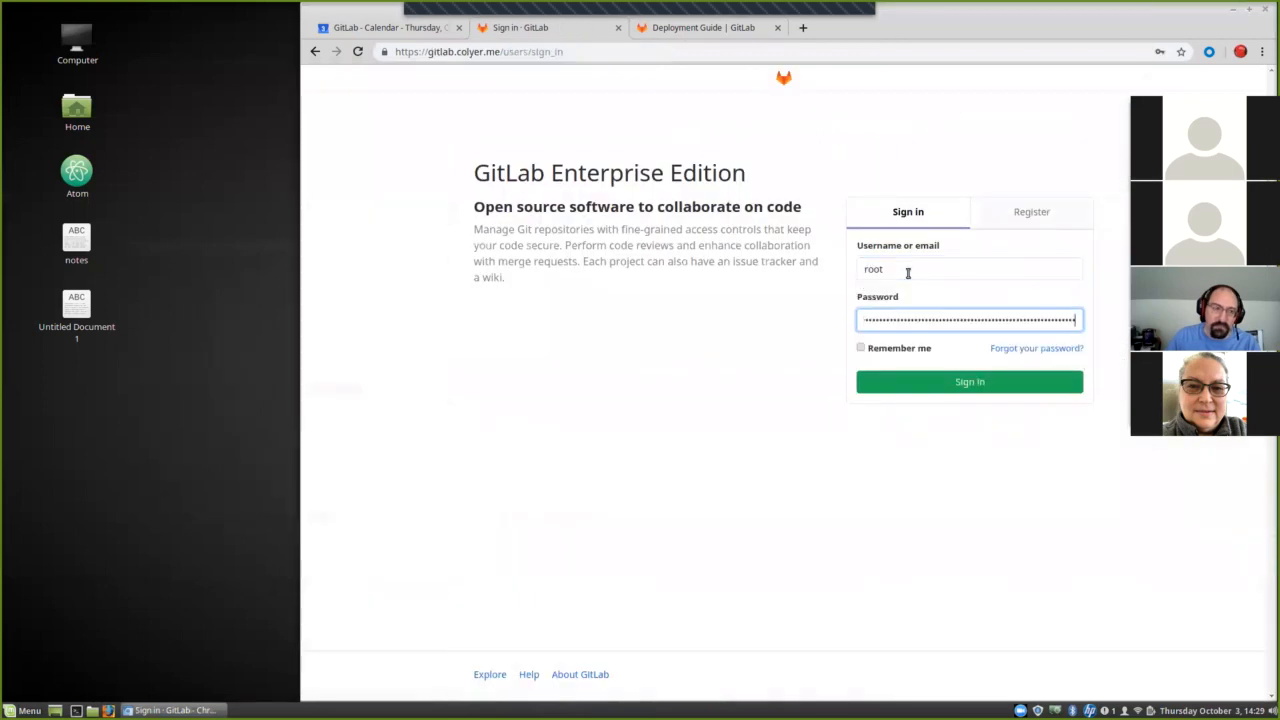
{"action": "left_click", "coordinate": [968, 382]}
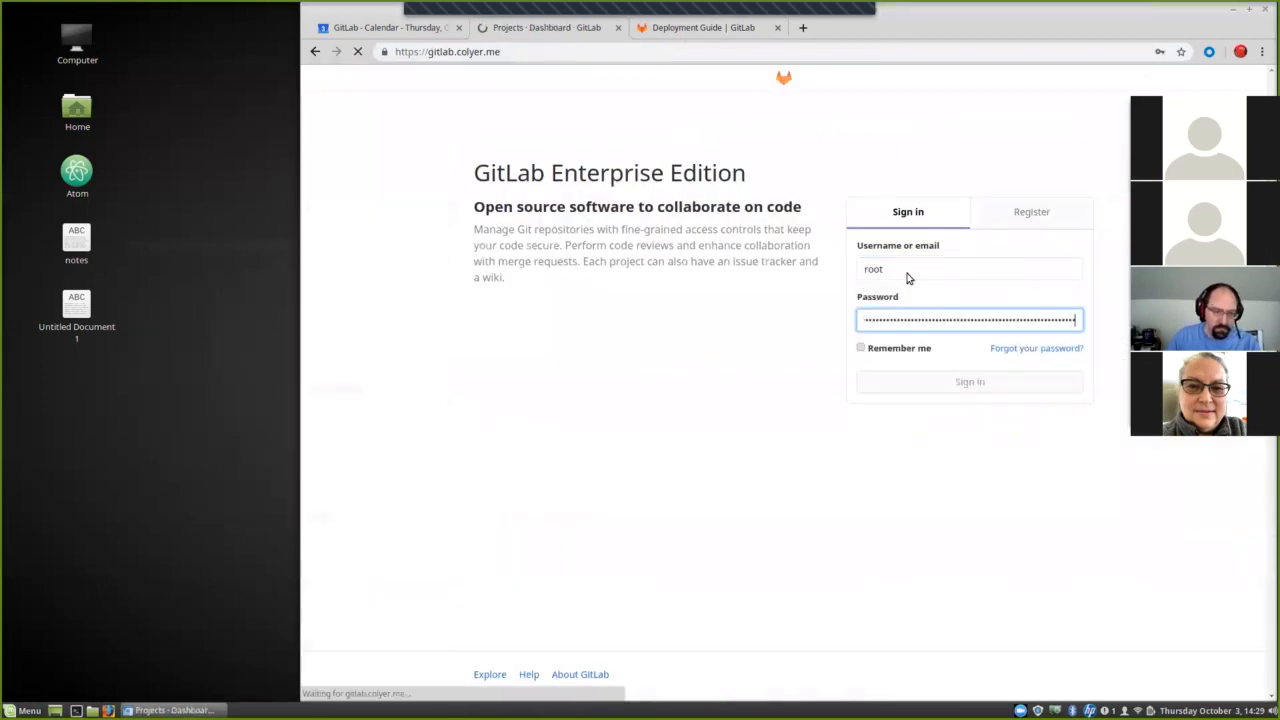
{"action": "left_click", "coordinate": [968, 380]}
{"action": "type", "text": "blah"}
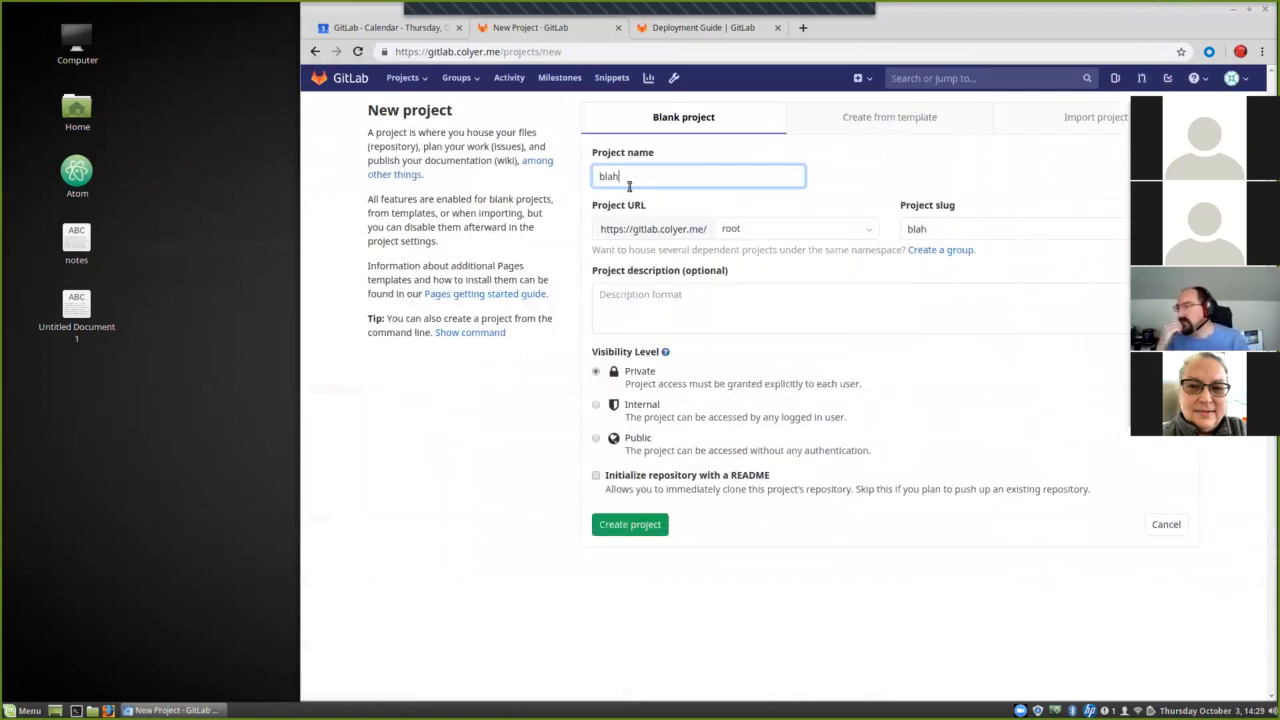
Step: Create the public project 'blah' initialized with a README, then head to the Admin Area
{"action": "left_click", "coordinate": [596, 438]}
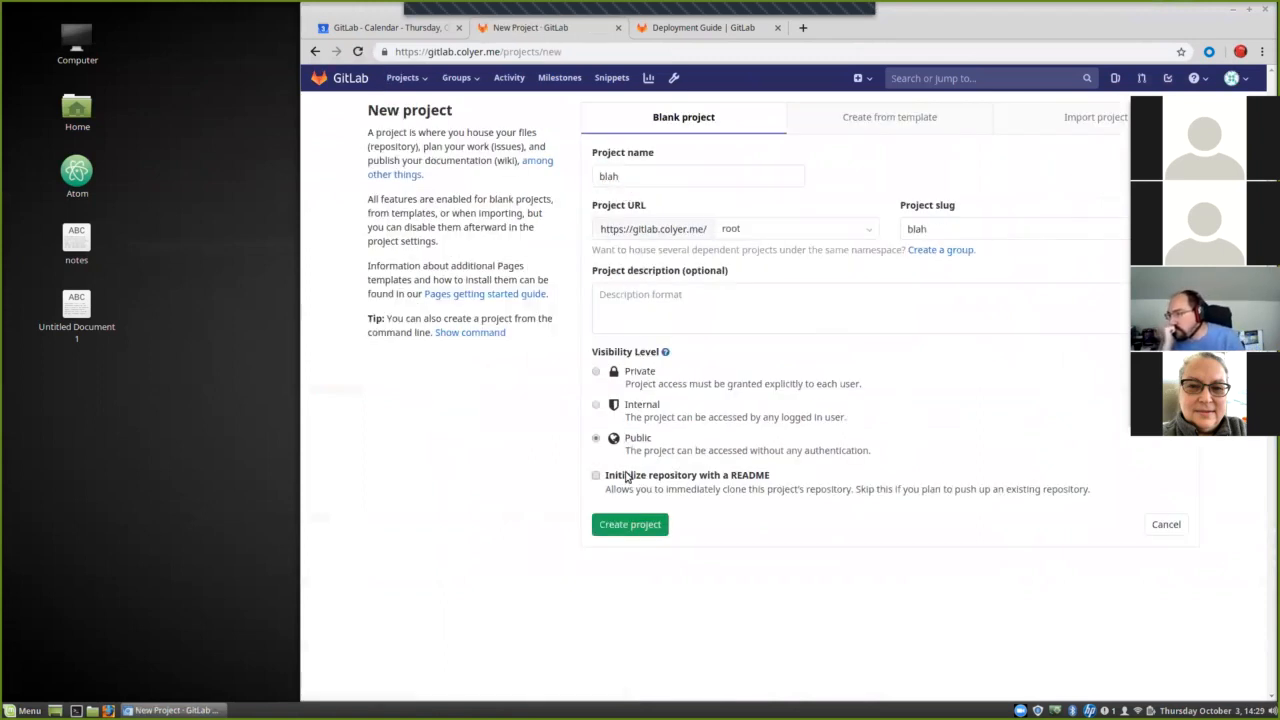
{"action": "left_click", "coordinate": [596, 476]}
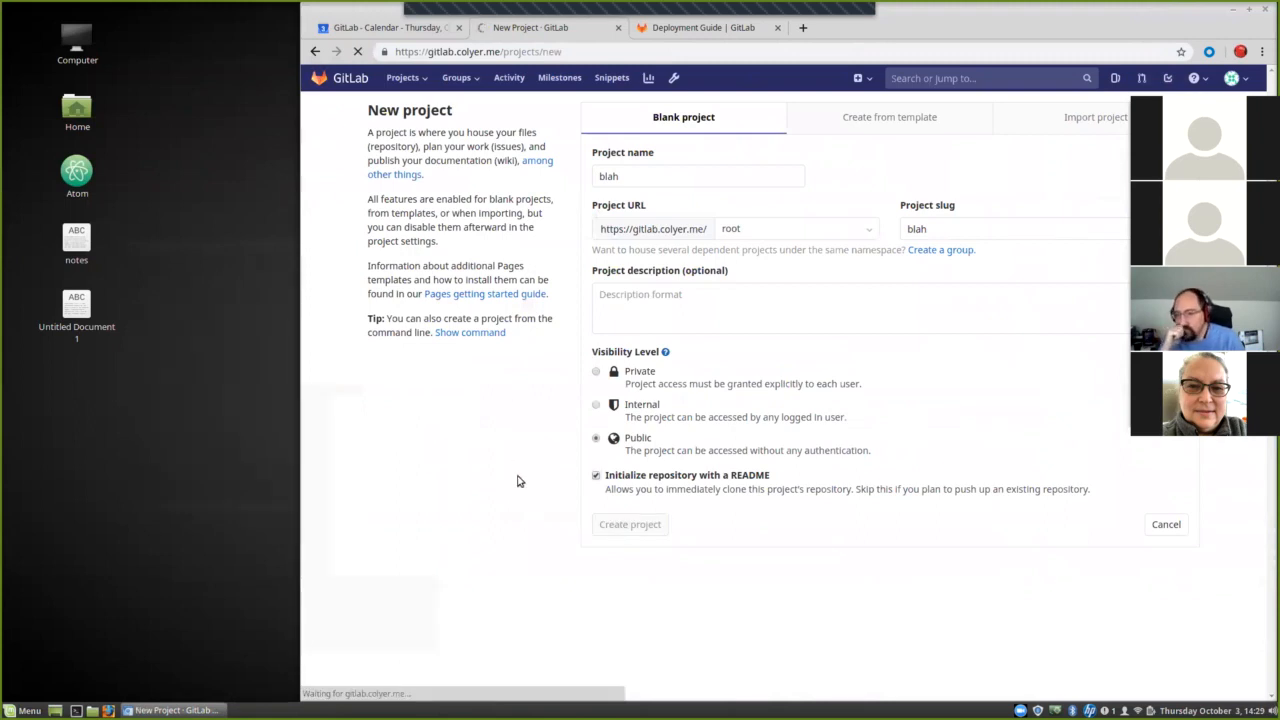
{"action": "left_click", "coordinate": [630, 524]}
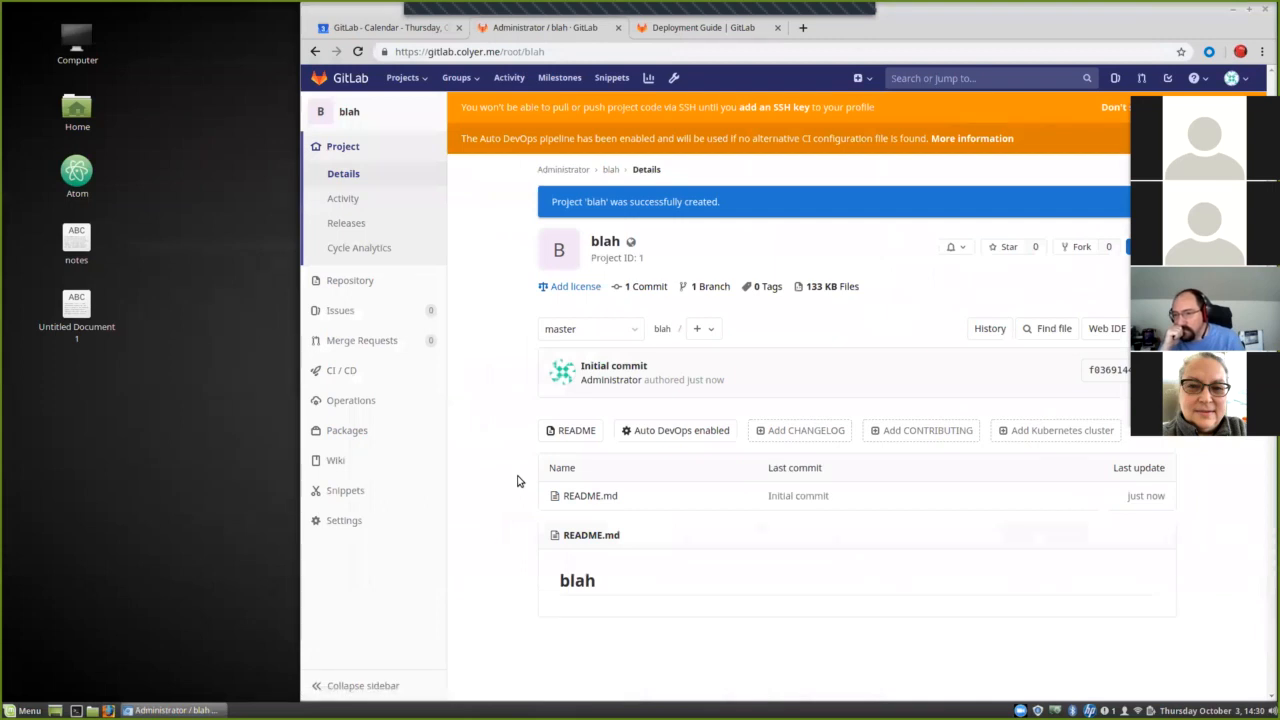
{"action": "mouse_move", "coordinate": [648, 180]}
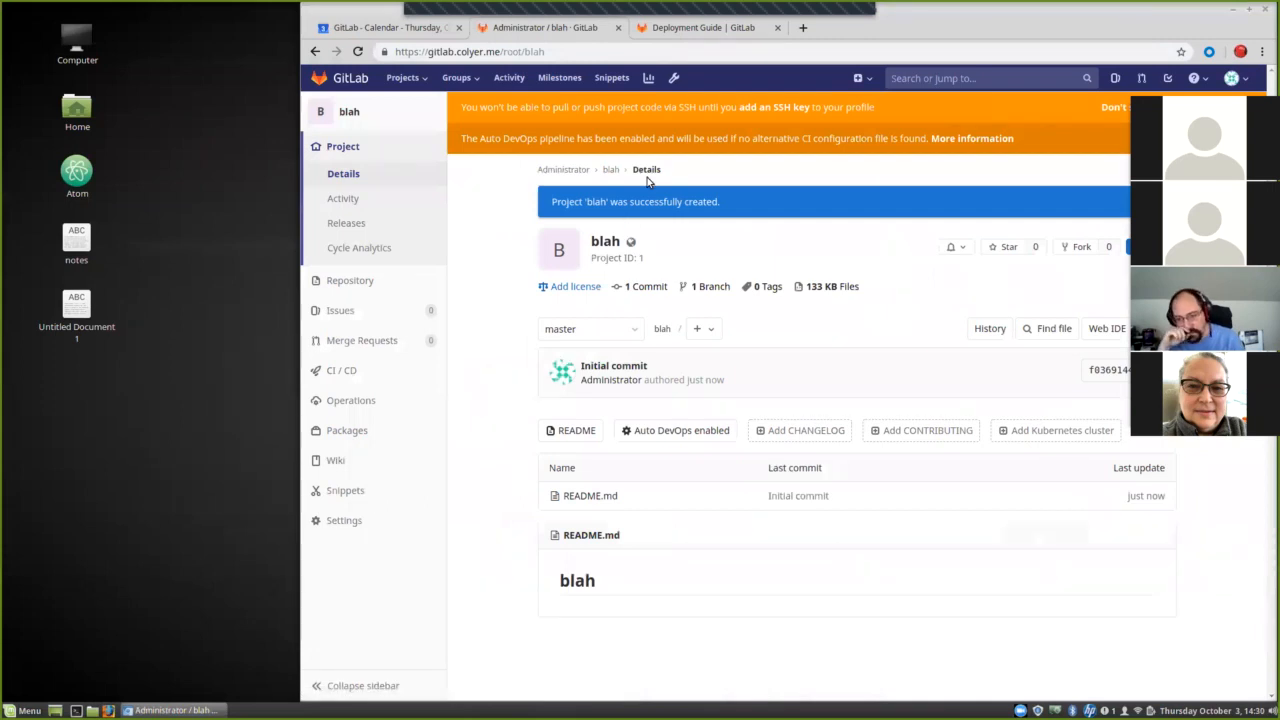
{"action": "left_click", "coordinate": [672, 78]}
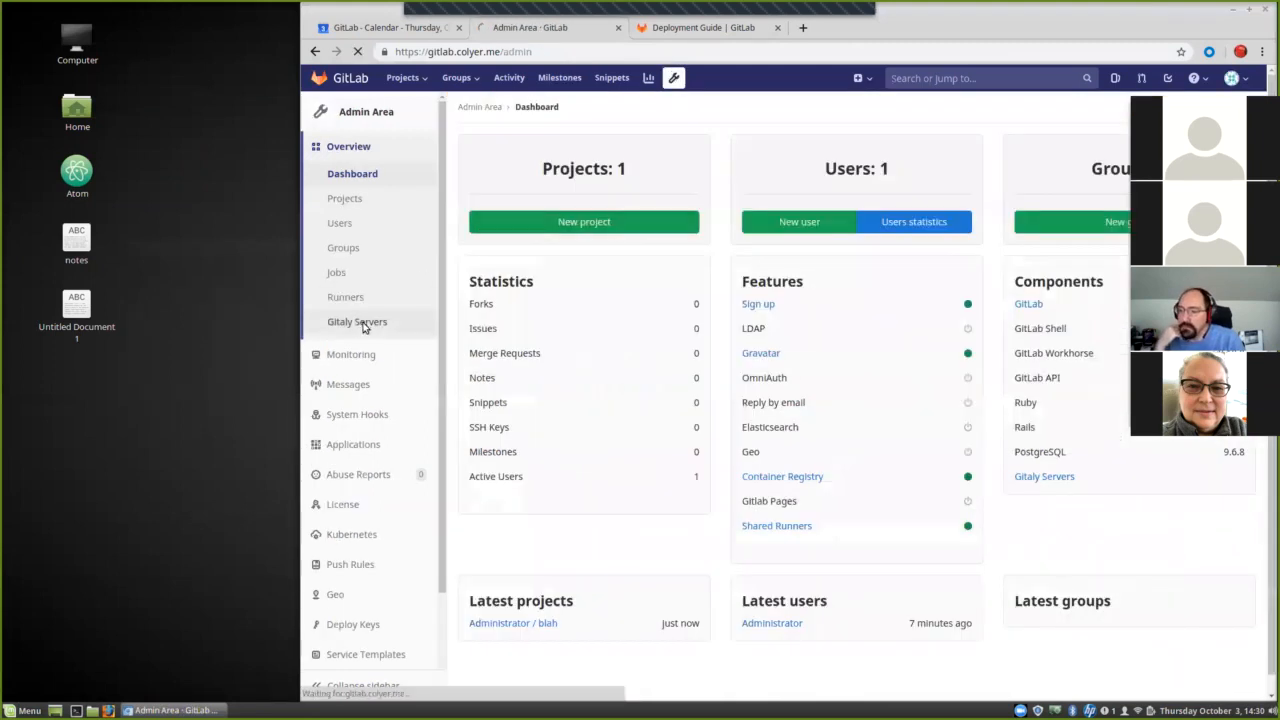
Step: Check the Gitaly Servers list showing the default storage, then return to the Admin dashboard
{"action": "left_click", "coordinate": [356, 320]}
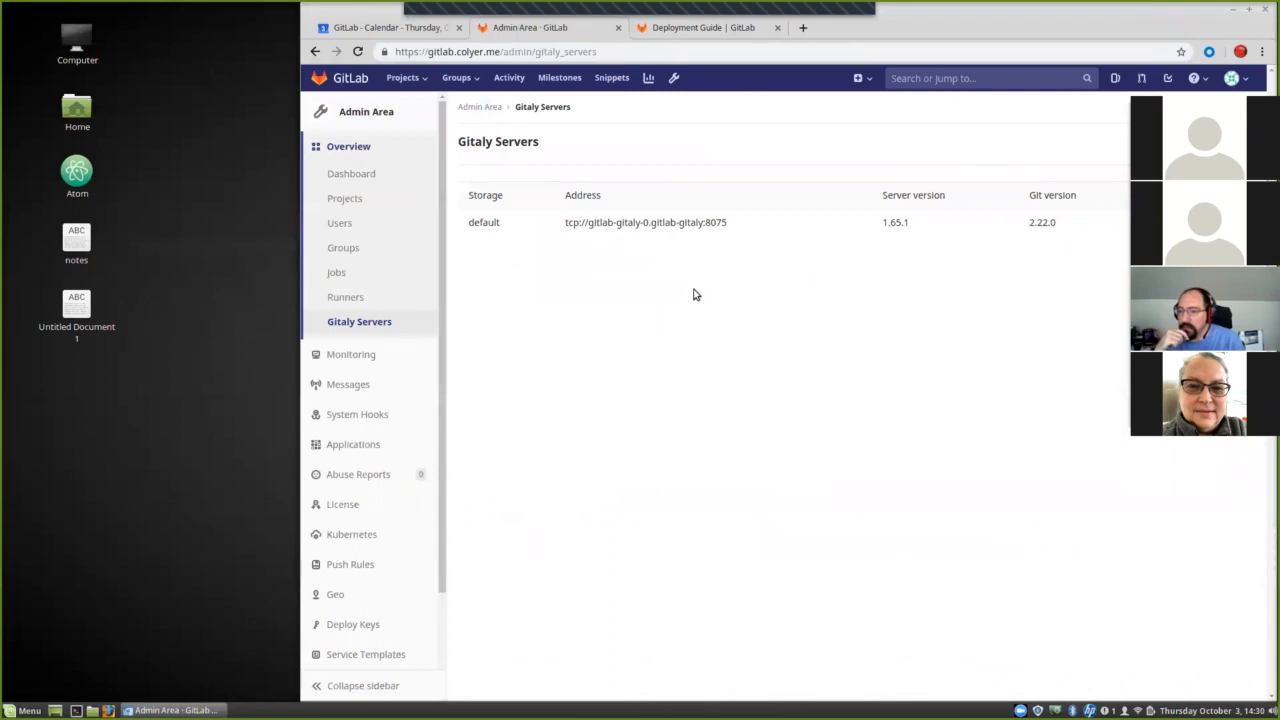
{"action": "mouse_move", "coordinate": [634, 256]}
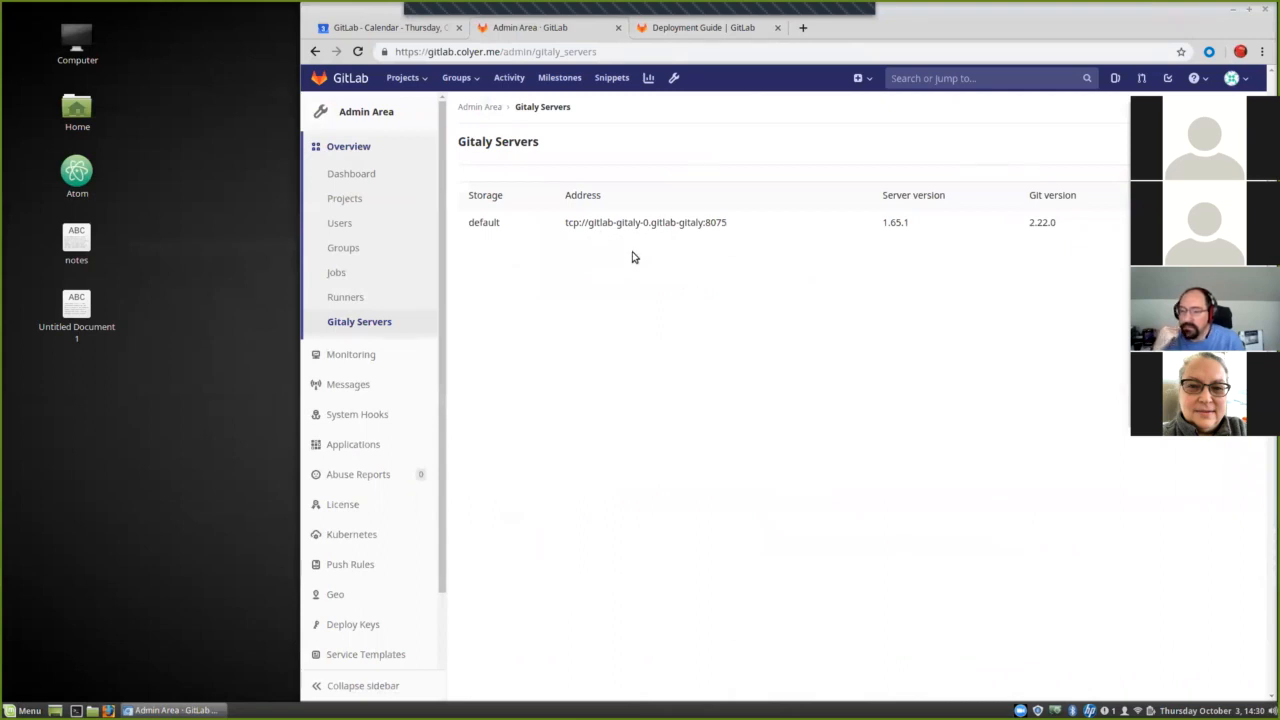
{"action": "left_click", "coordinate": [352, 172]}
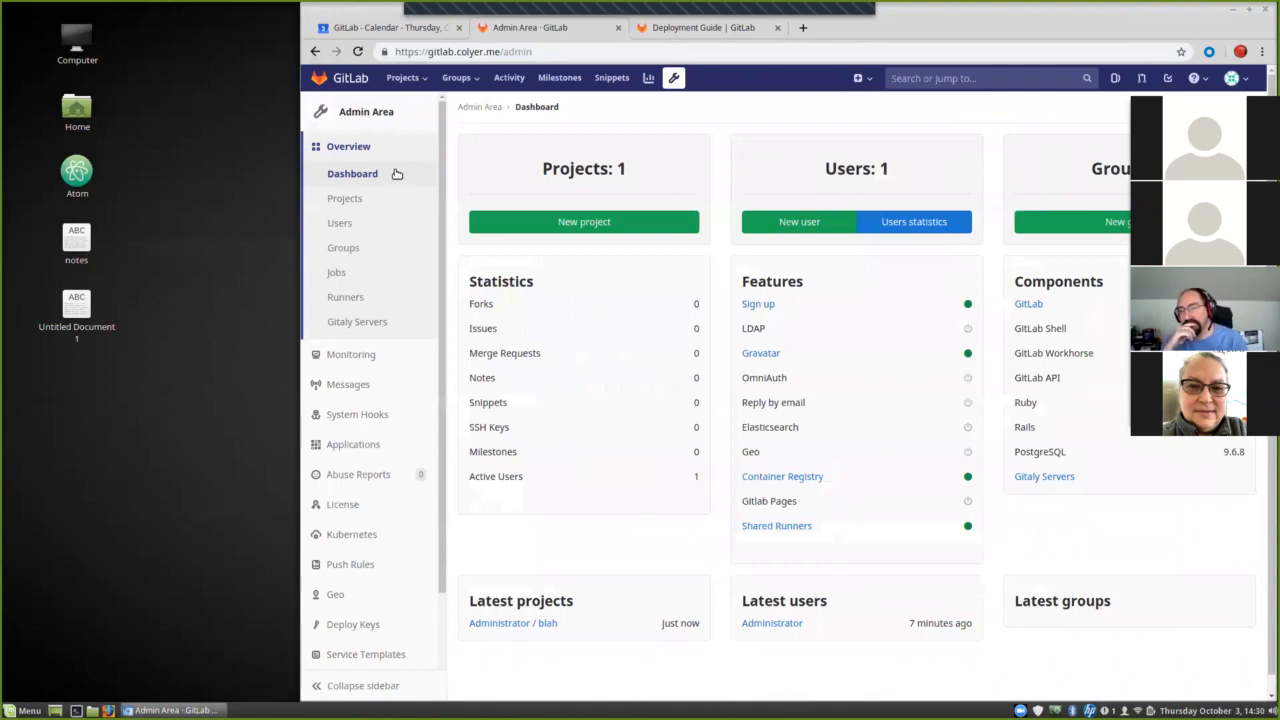
{"action": "mouse_move", "coordinate": [608, 220]}
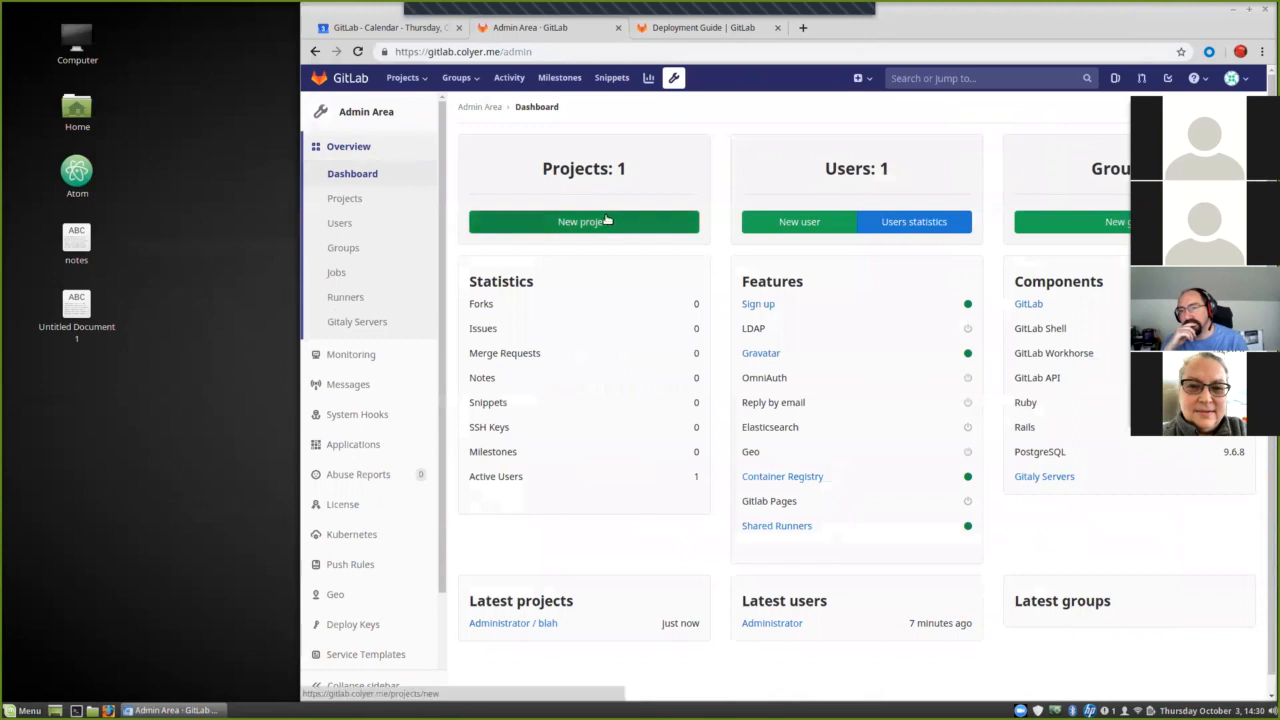